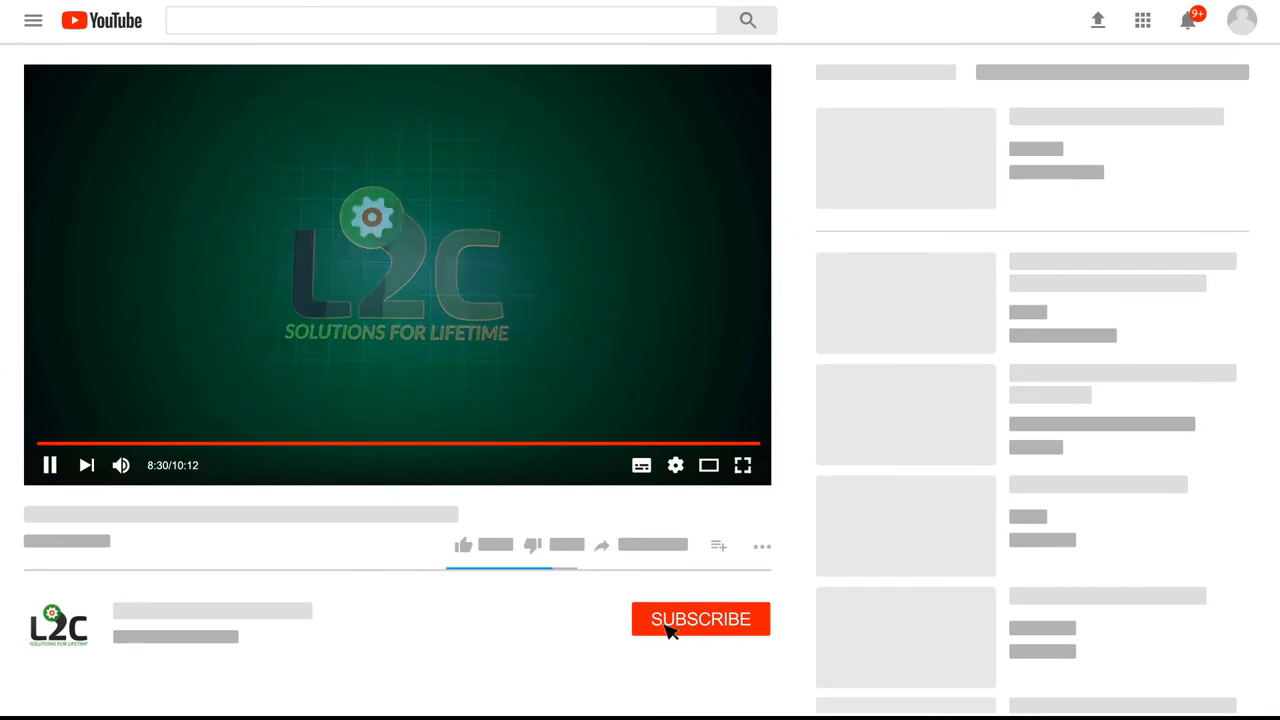
Search Windows for Notepad so the desktop app shows as the best match.
click(700, 620)
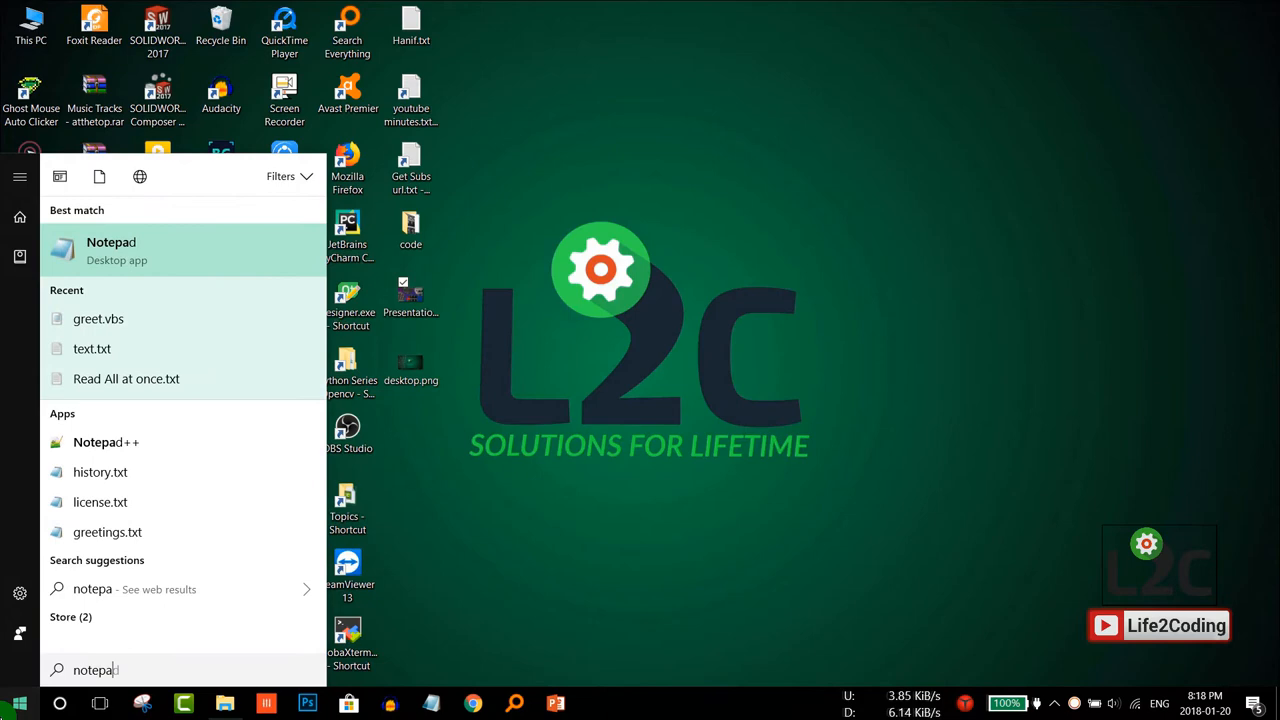
Launch Notepad from the search results, getting a blank Untitled document.
click(112, 248)
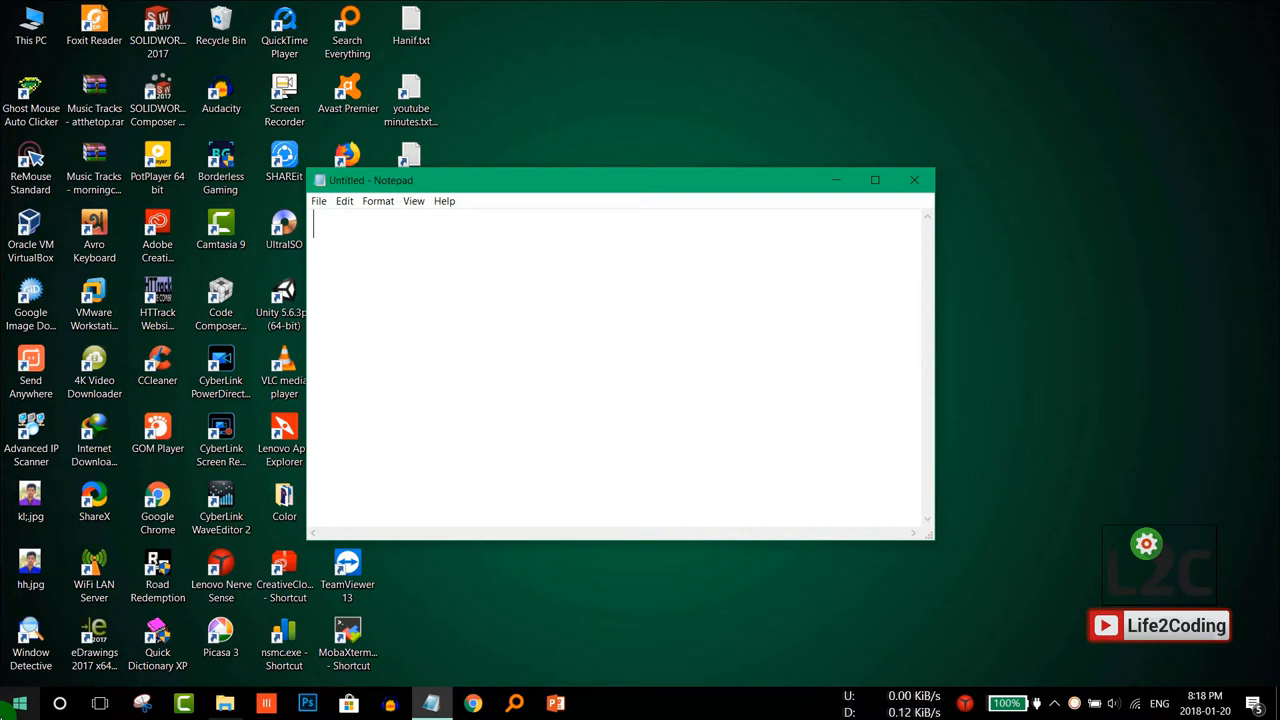
Write the first line: Set obj=CreateObject("sapi.spvoice").
text(Set)
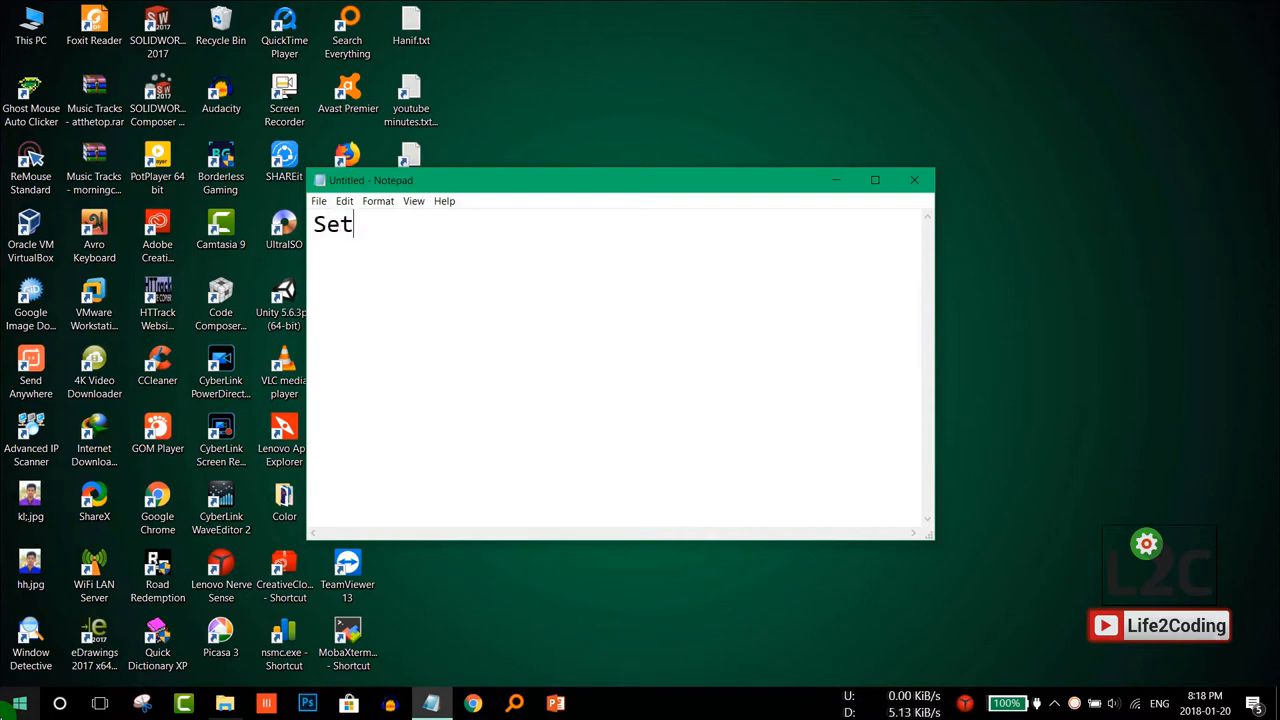
text(obj)
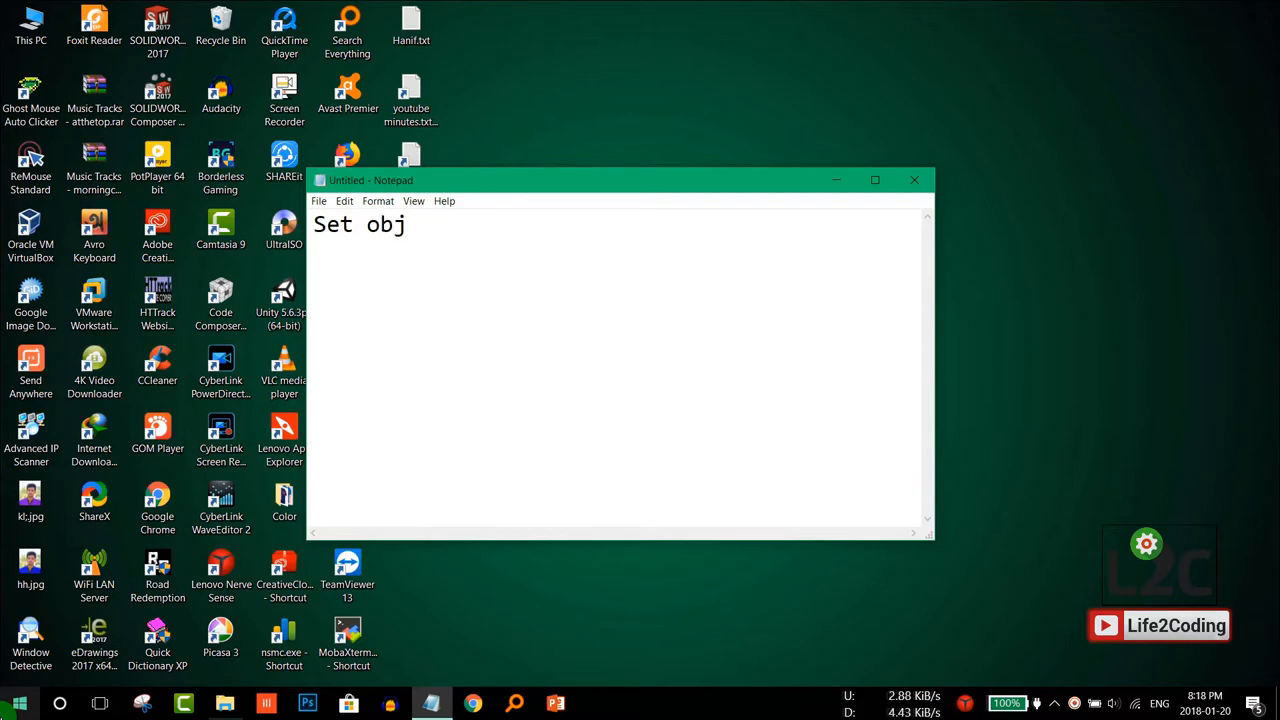
text(=Cre)
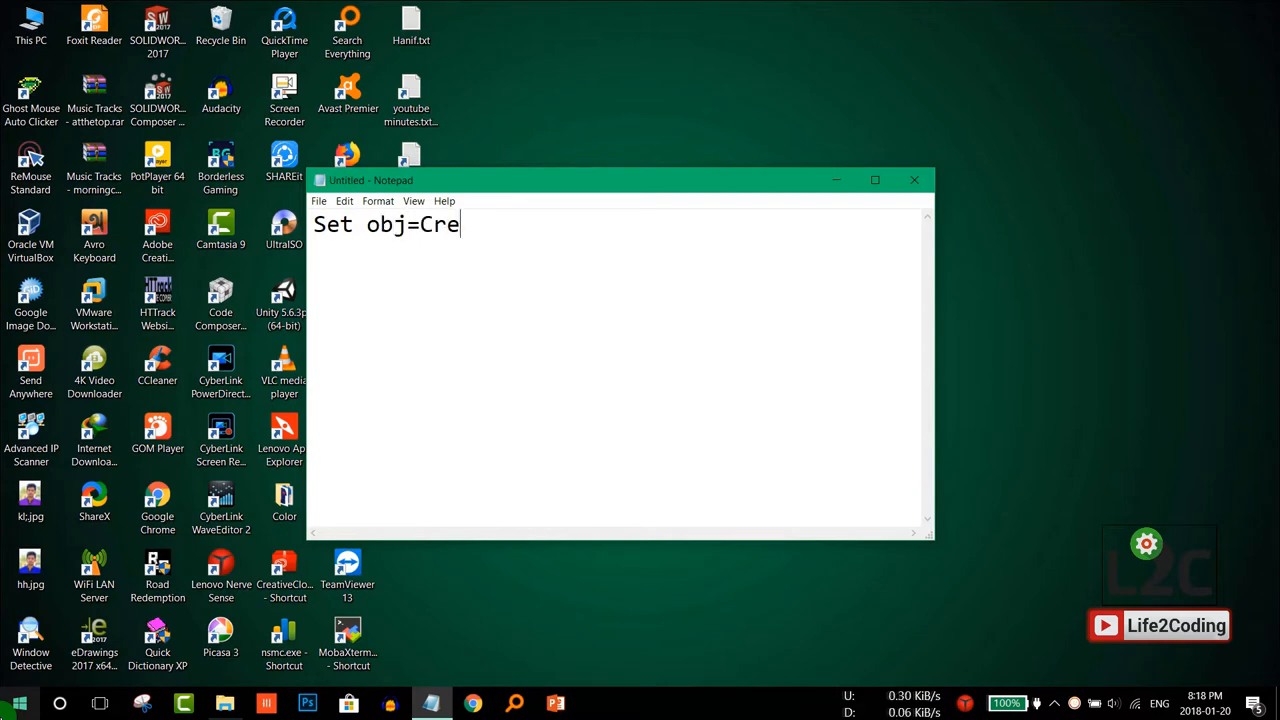
text(ateOb)
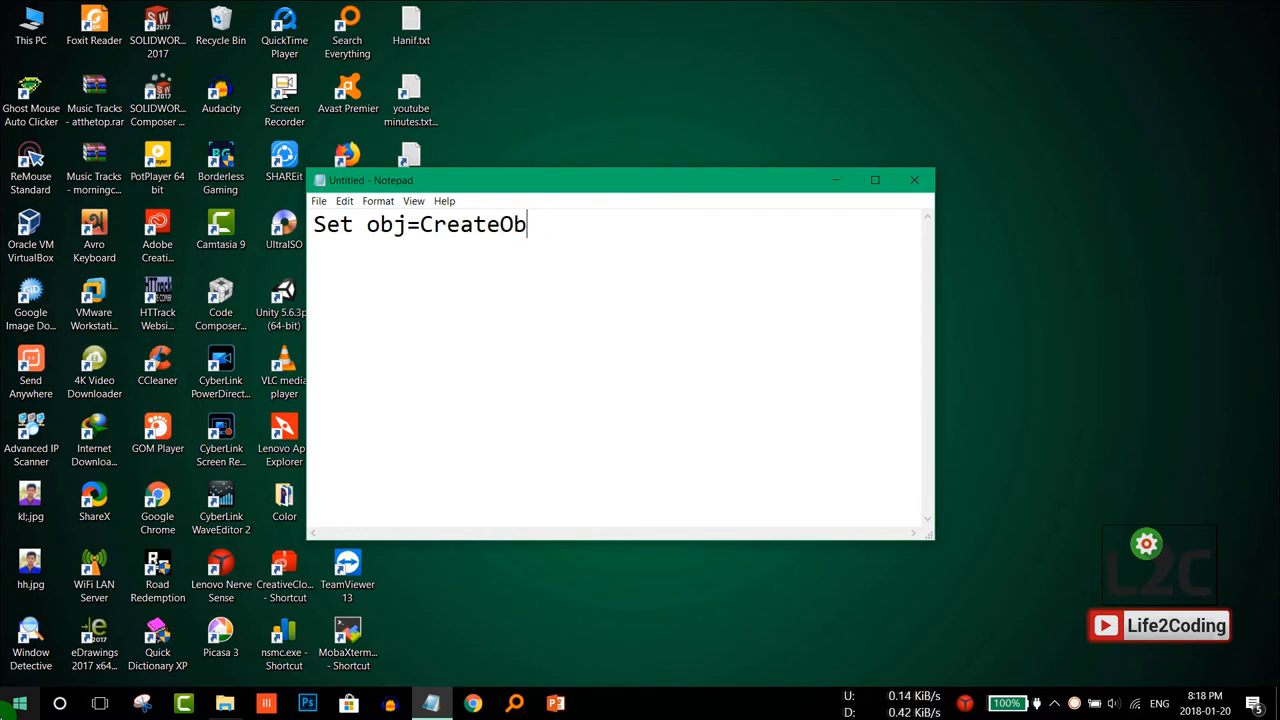
text(ject()
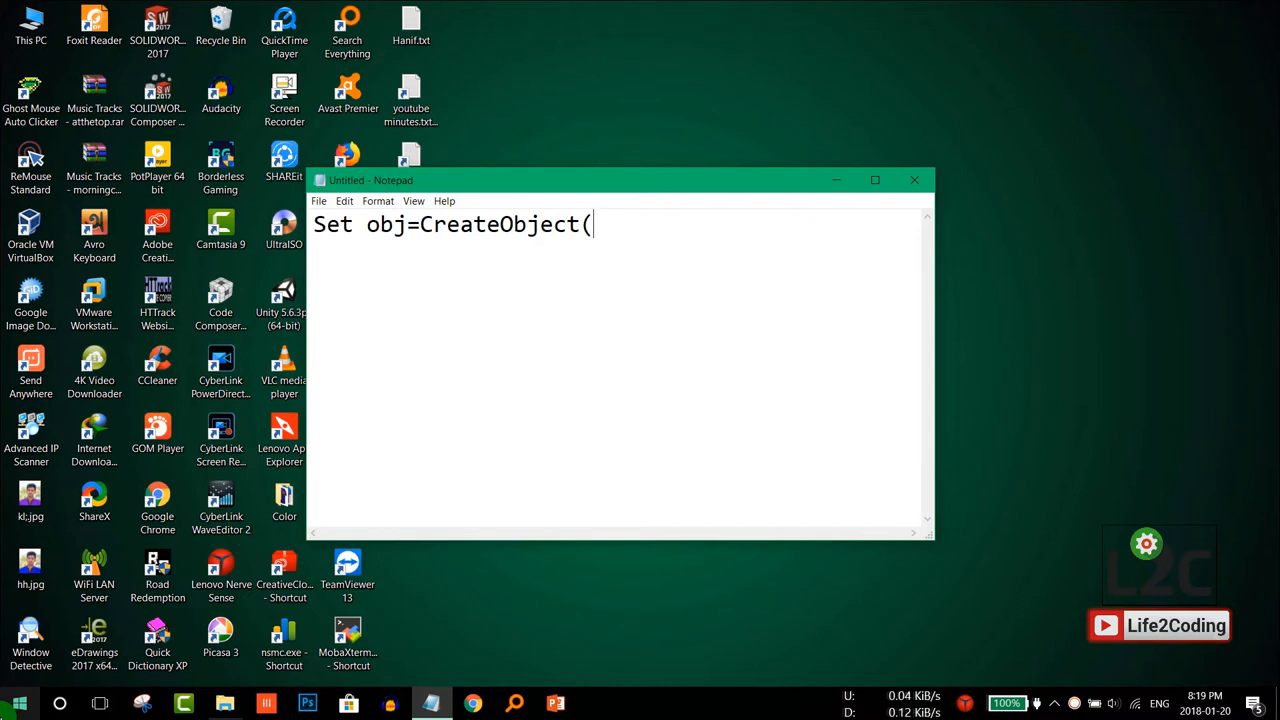
text("s)
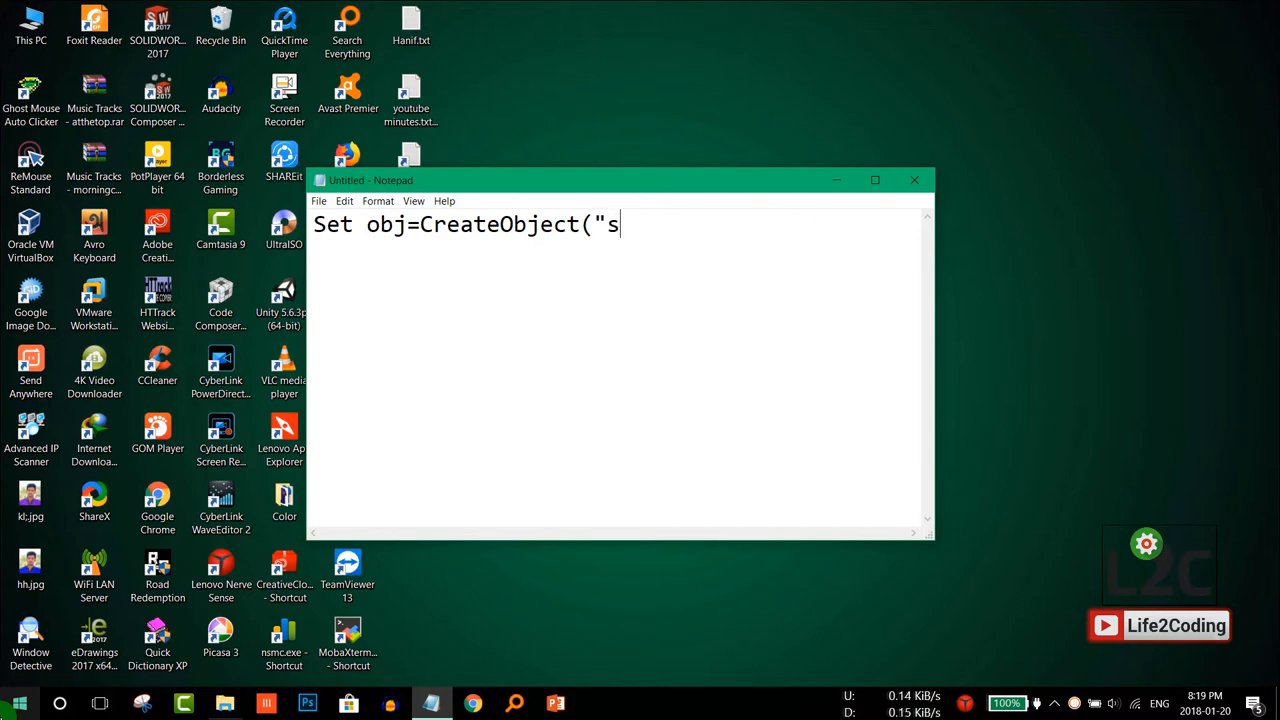
text(api.)
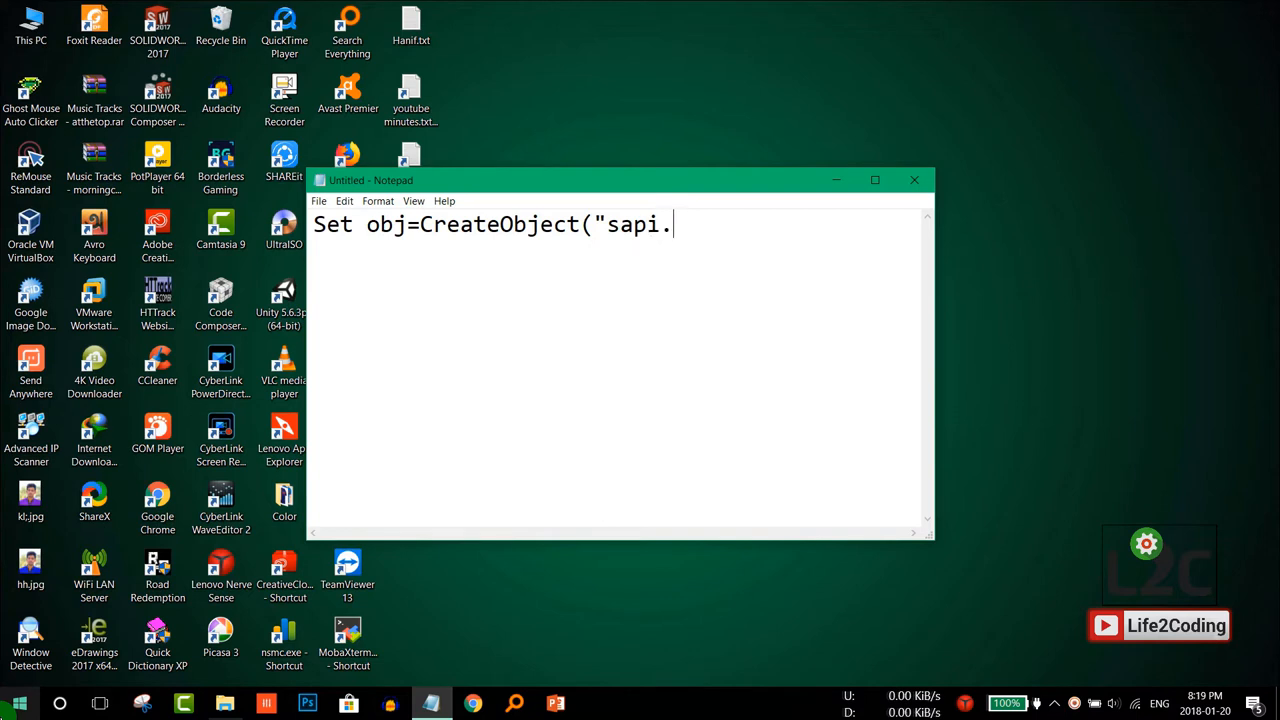
text(sp)
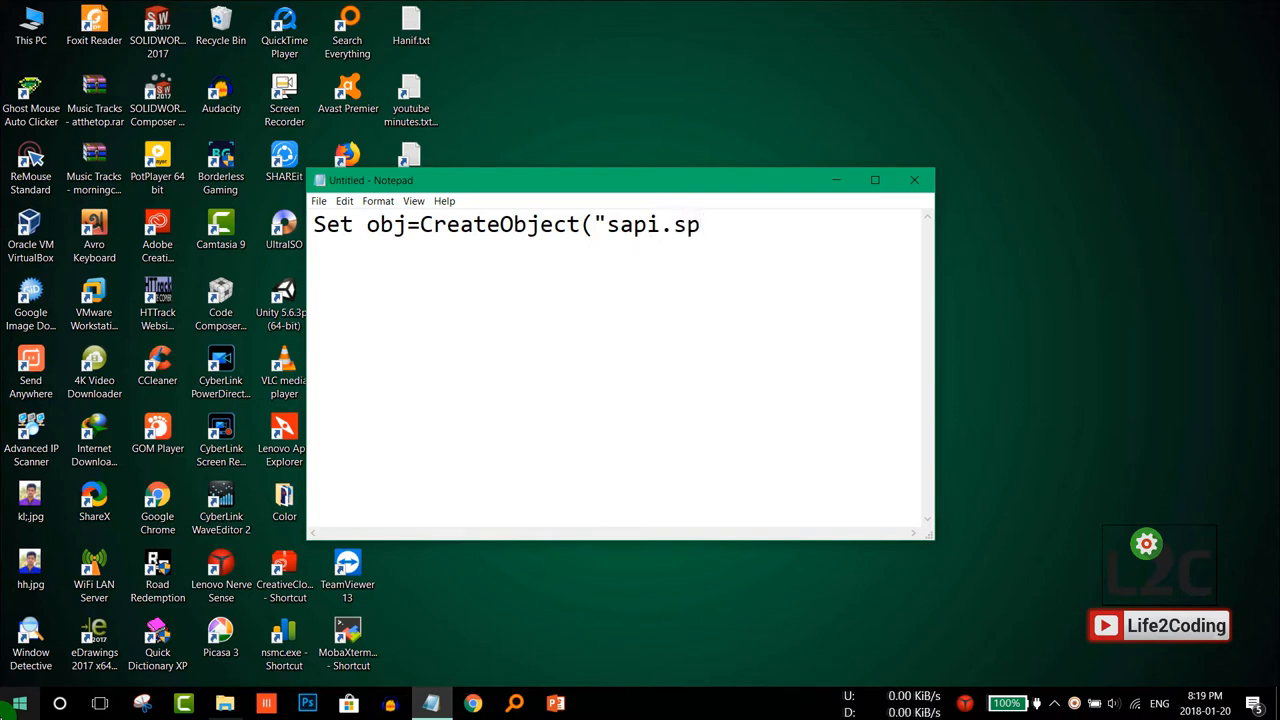
text(voice)
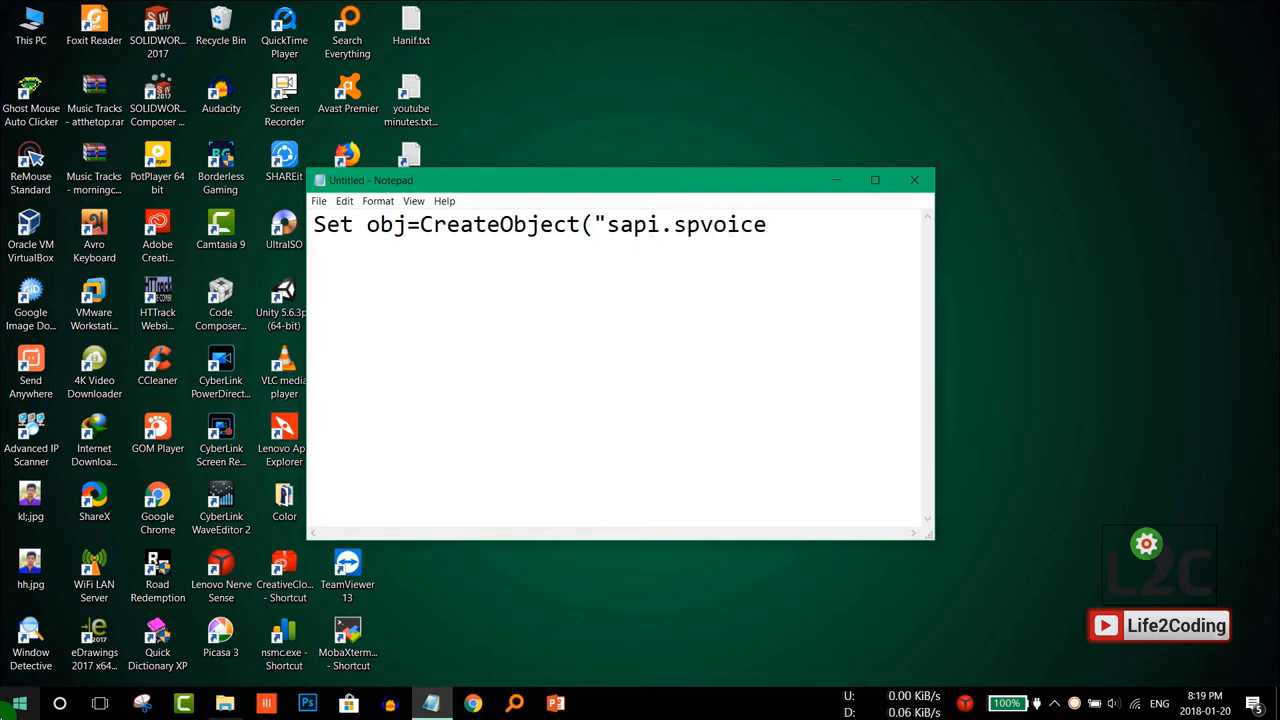
text("))
text(obj)
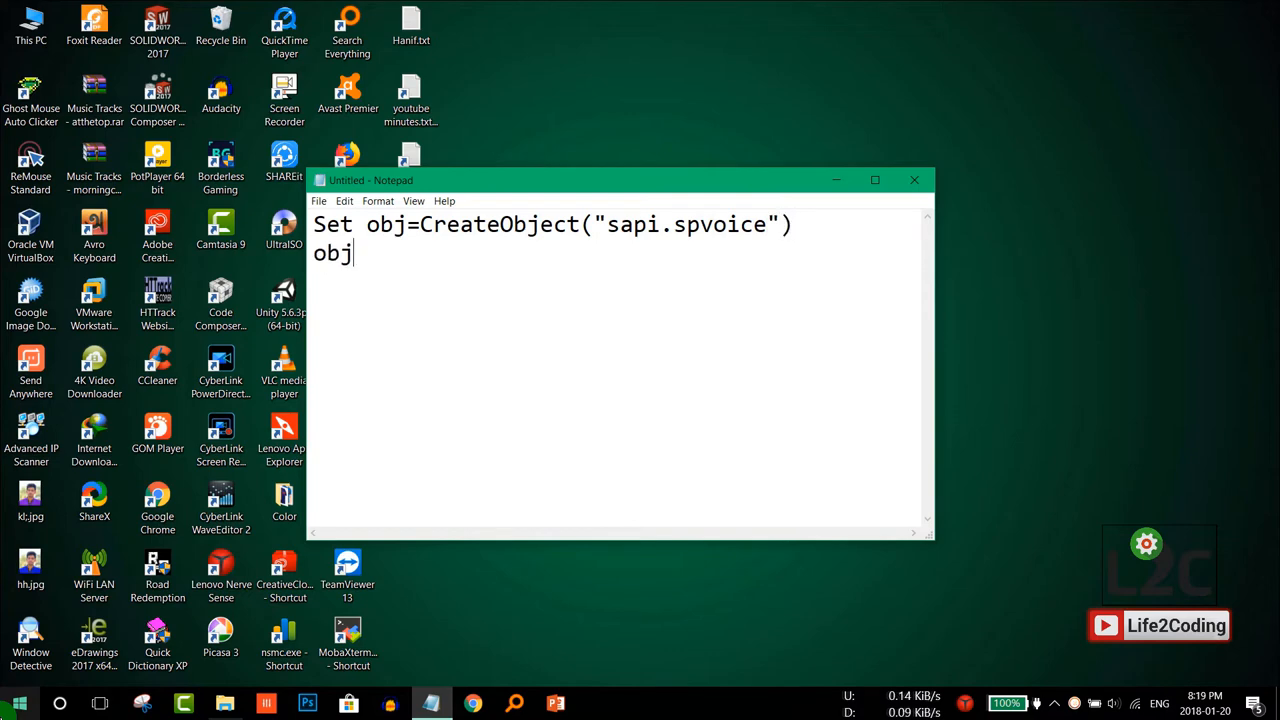
Write the second line: obj.Speak "Welcome to your PC, Hanif".
text(.)
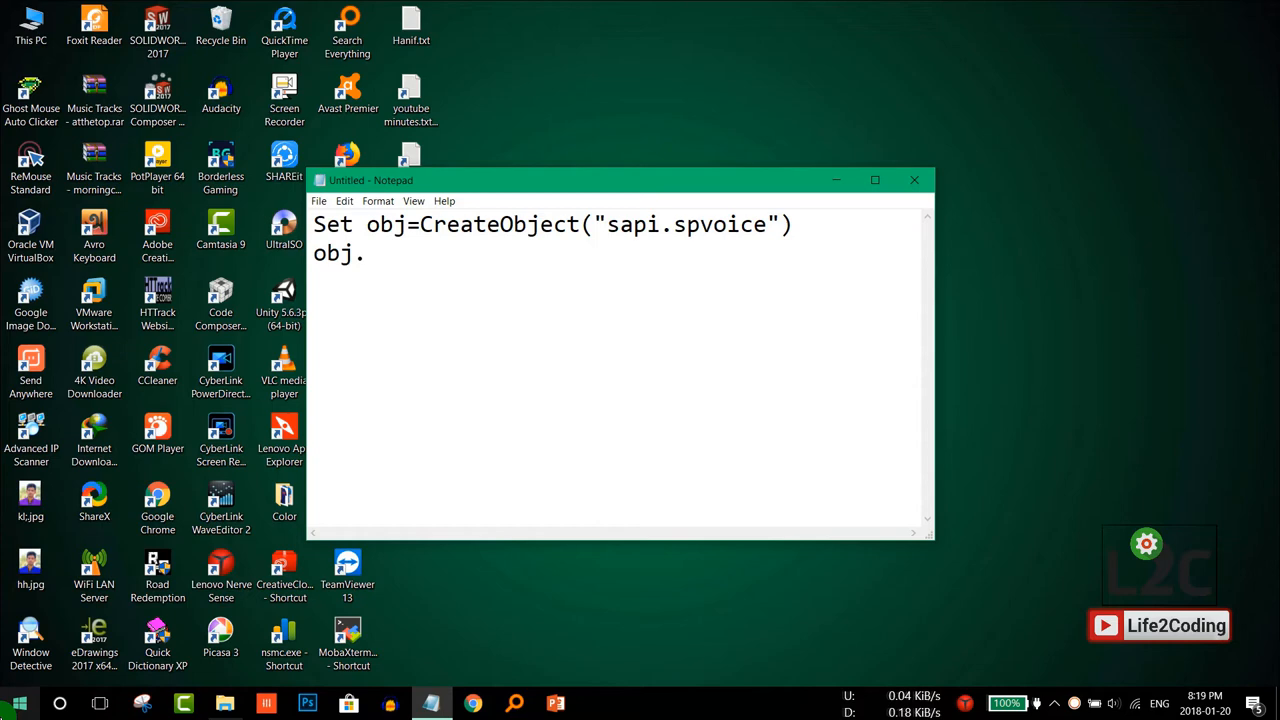
text(Spea)
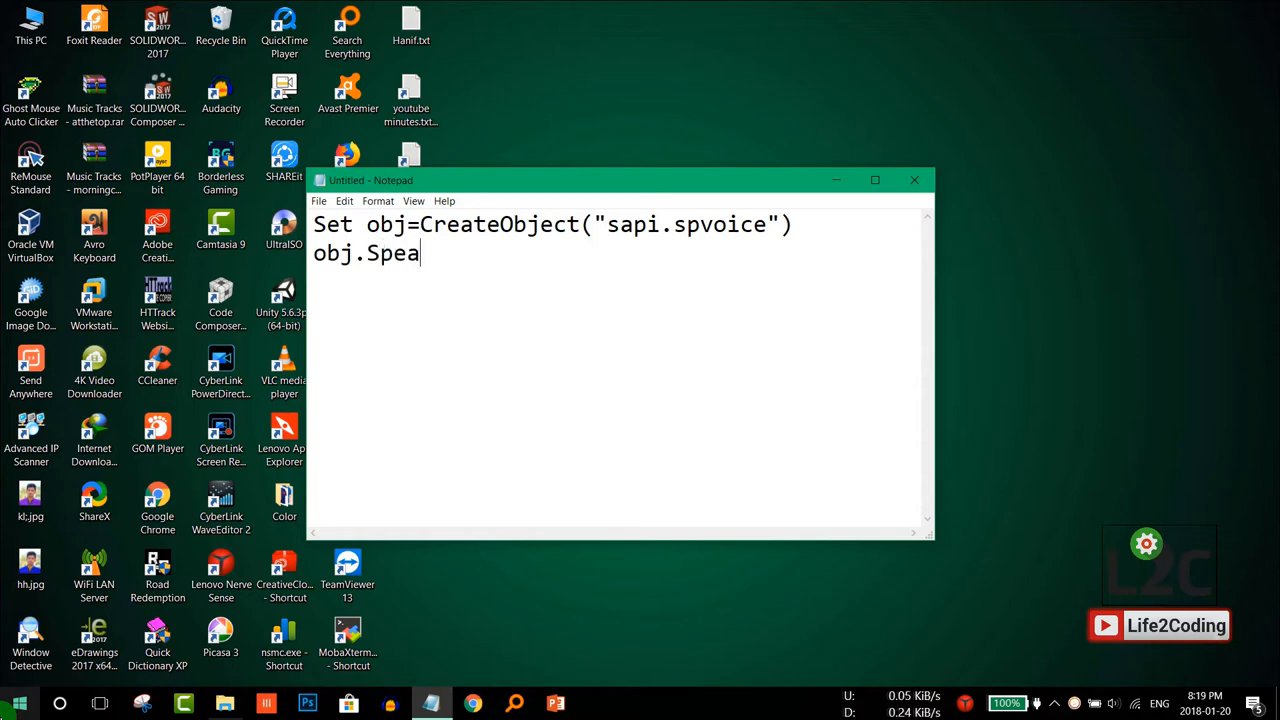
text(k ")
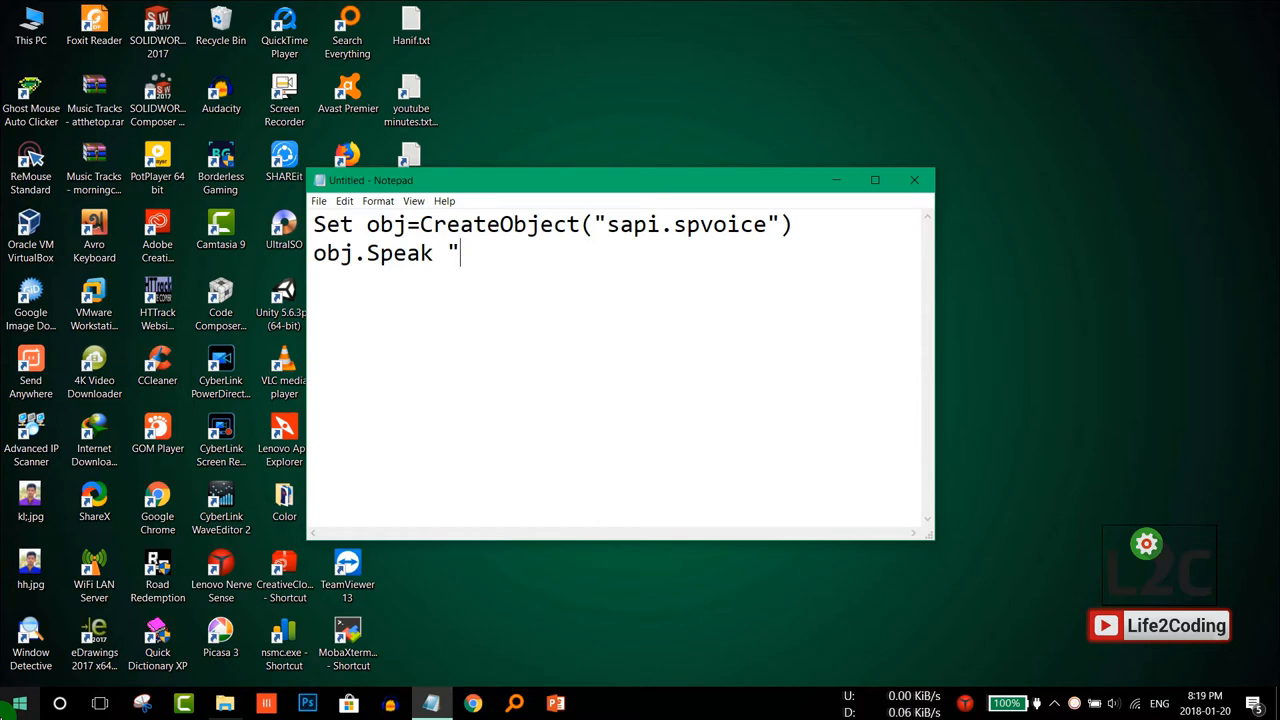
text(W)
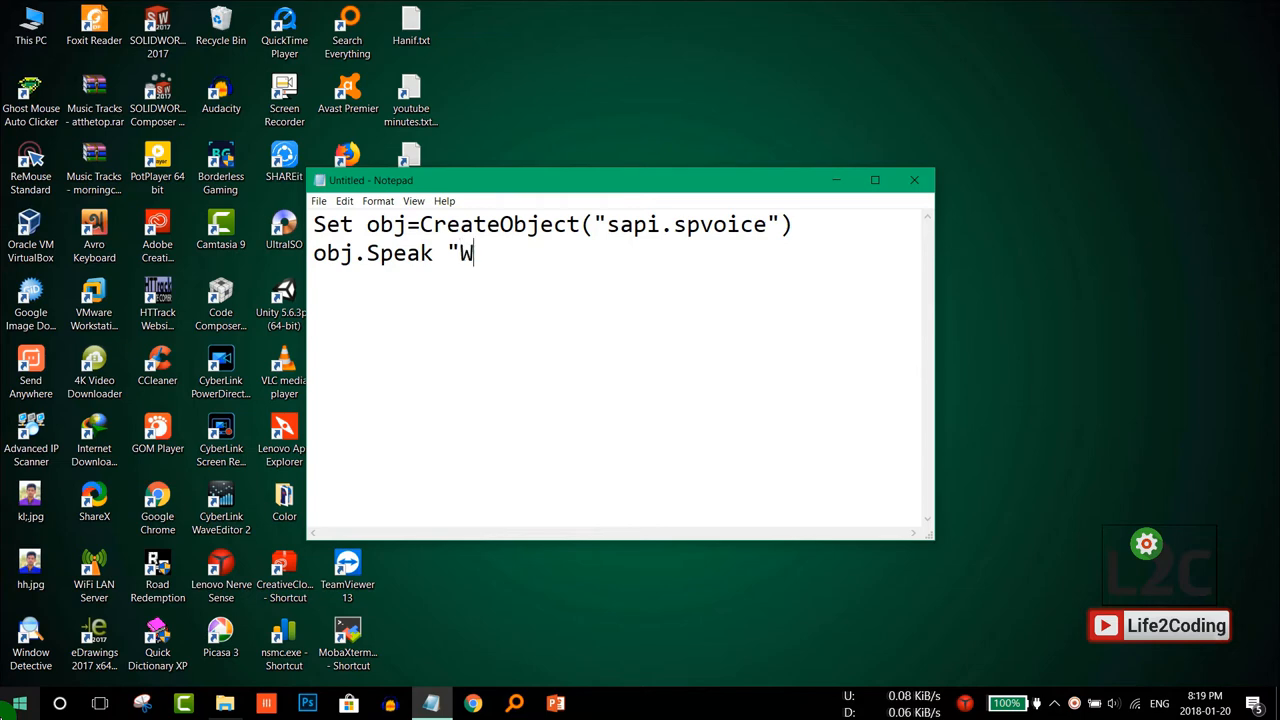
text(elcome)
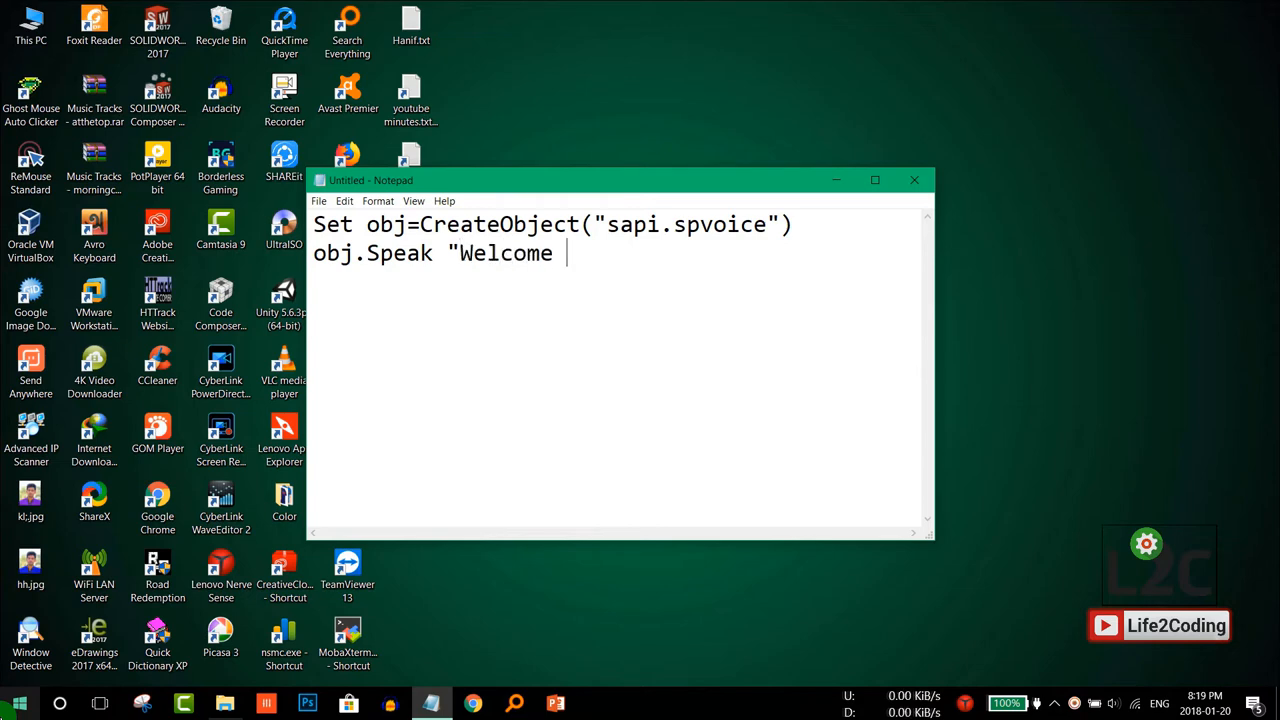
text(to your P)
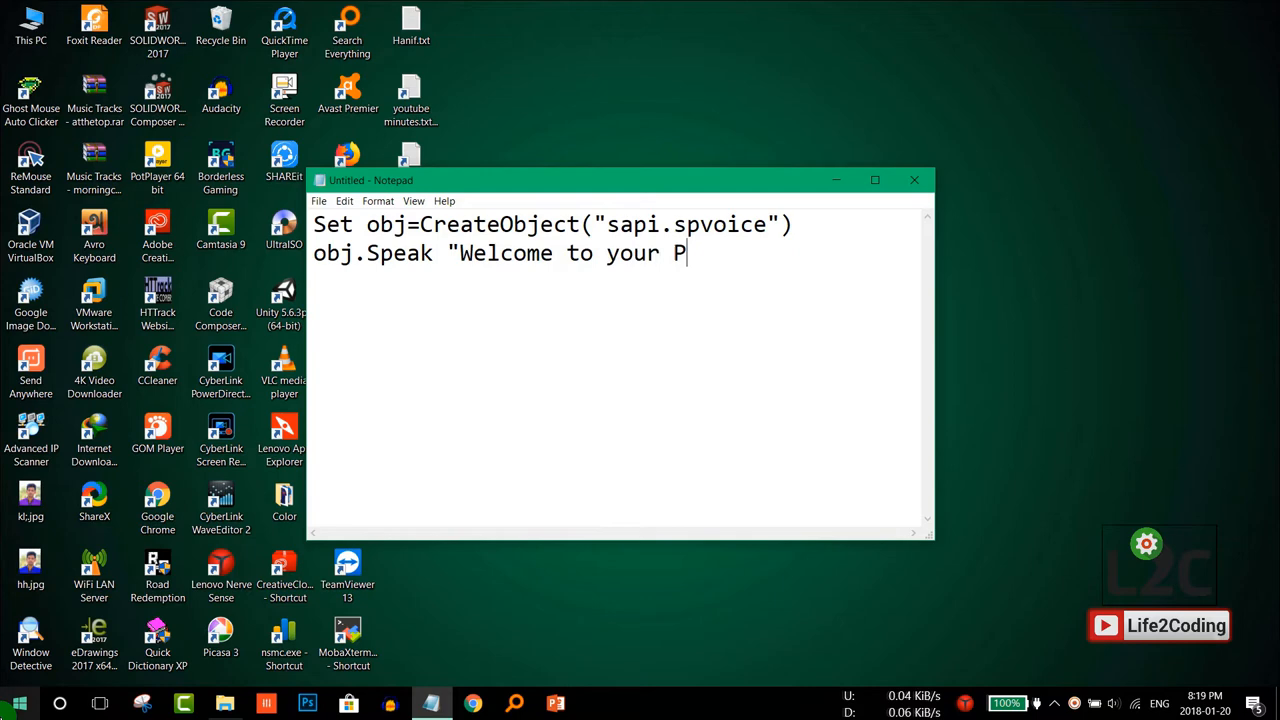
text(C,)
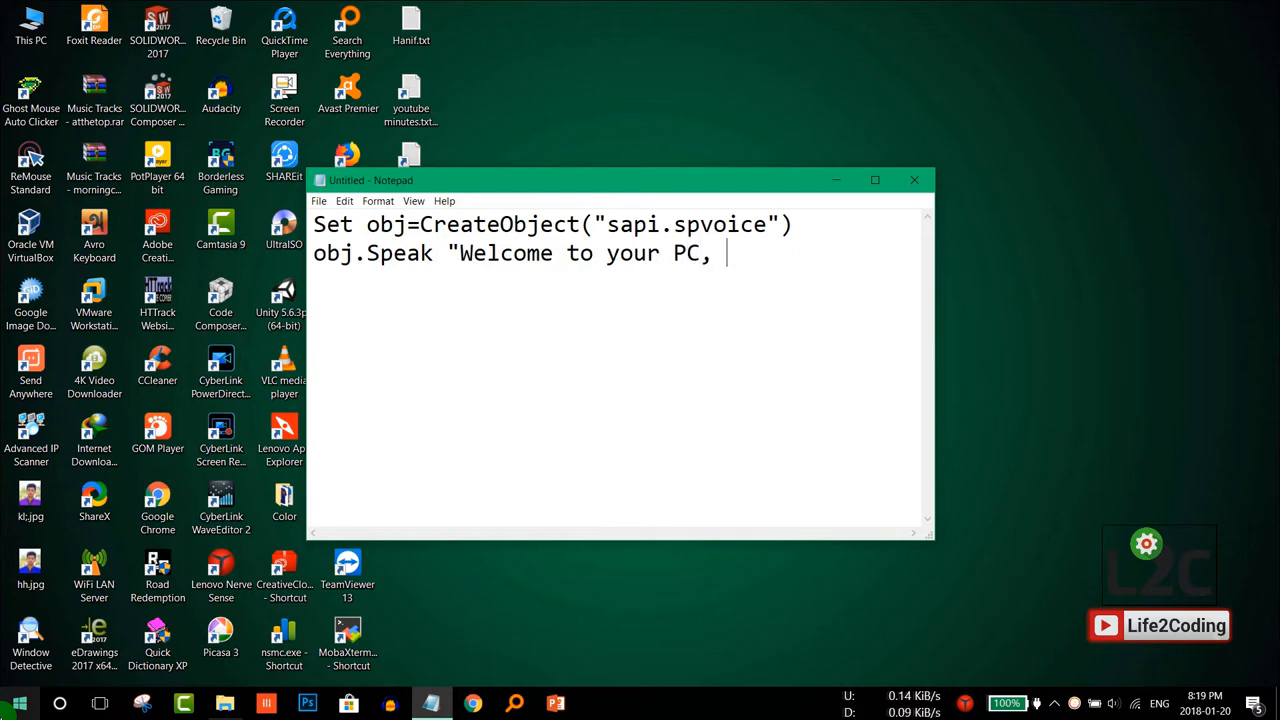
text(Hanif)
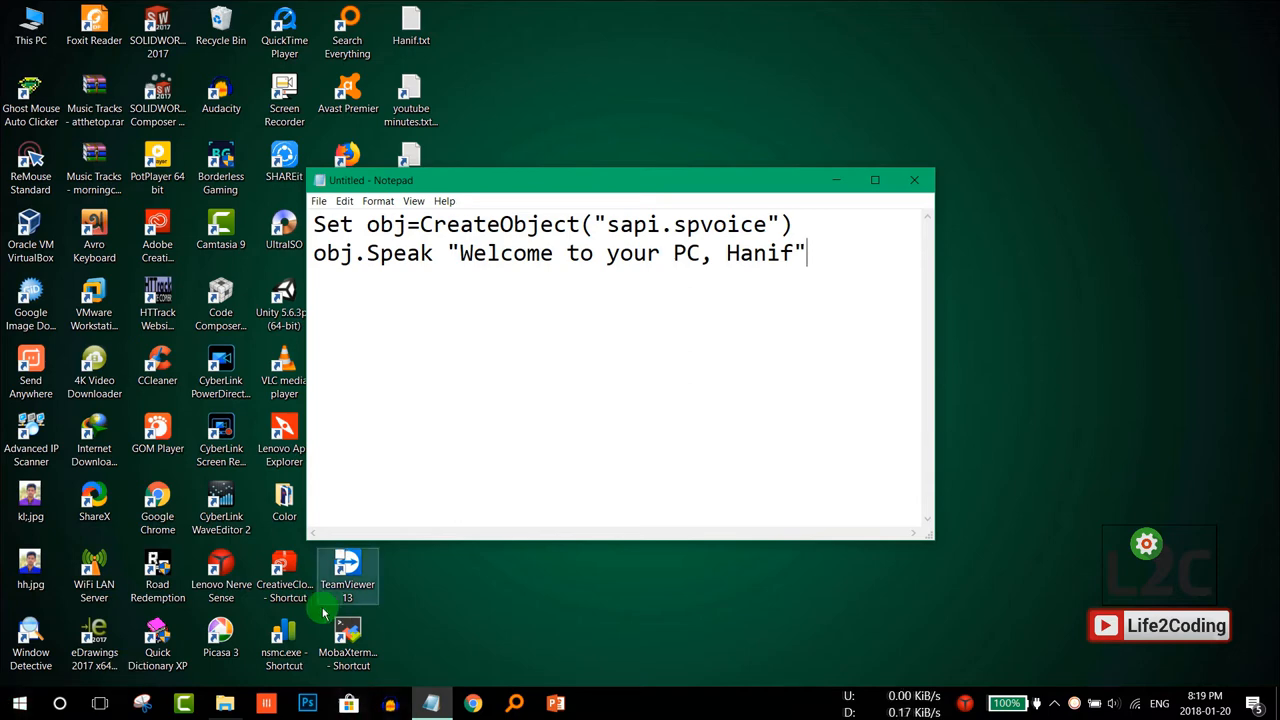
Highlight sapi.spvoice, the obj variable and the welcome words while explaining the script.
double_click(690, 224)
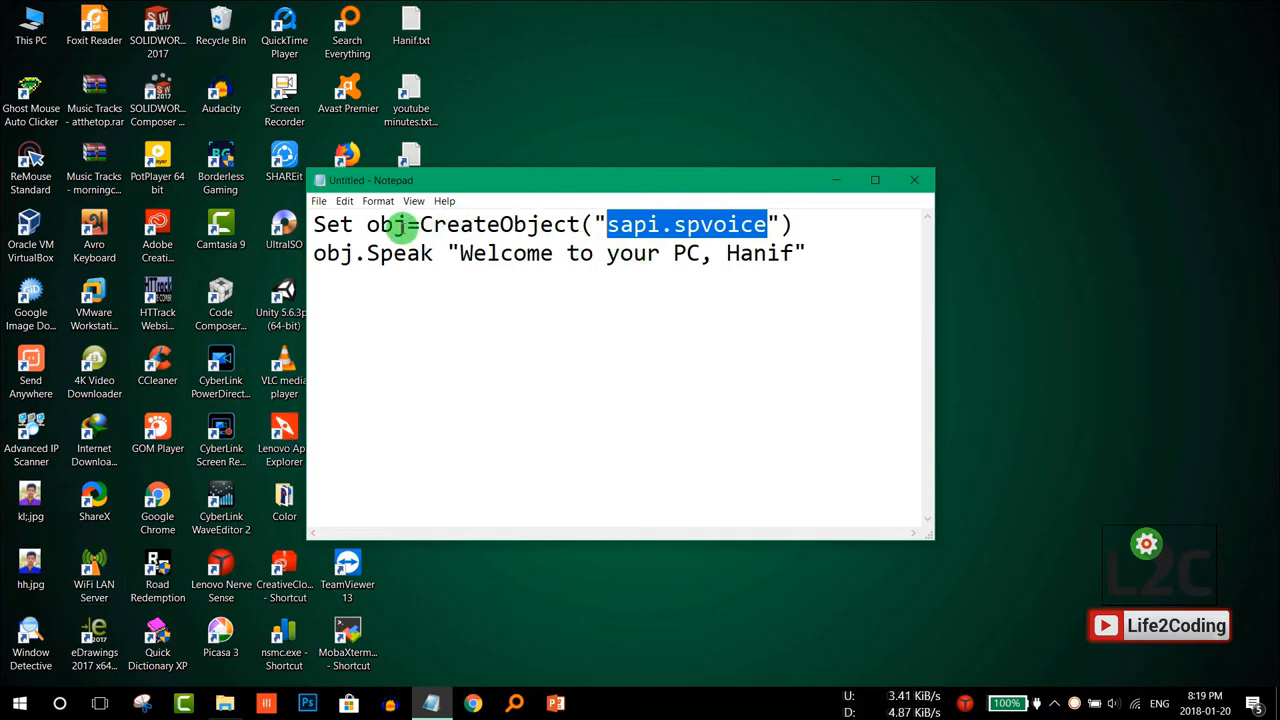
double_click(388, 224)
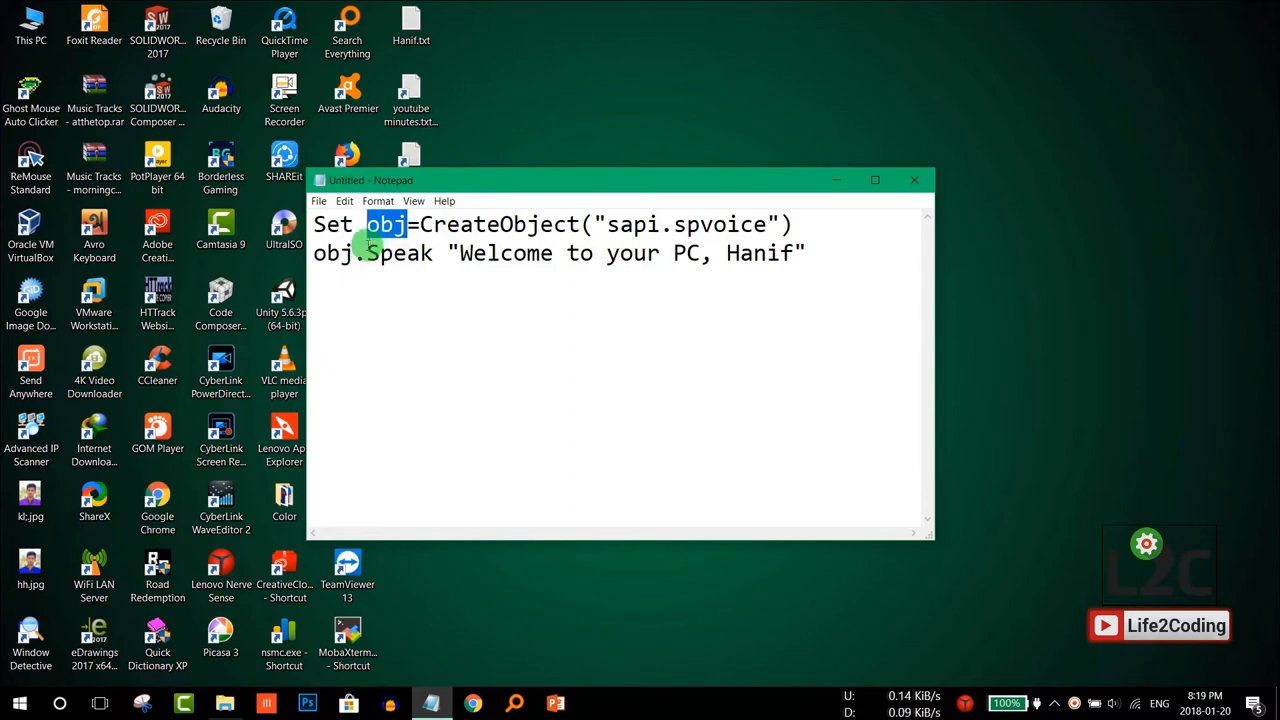
double_click(332, 252)
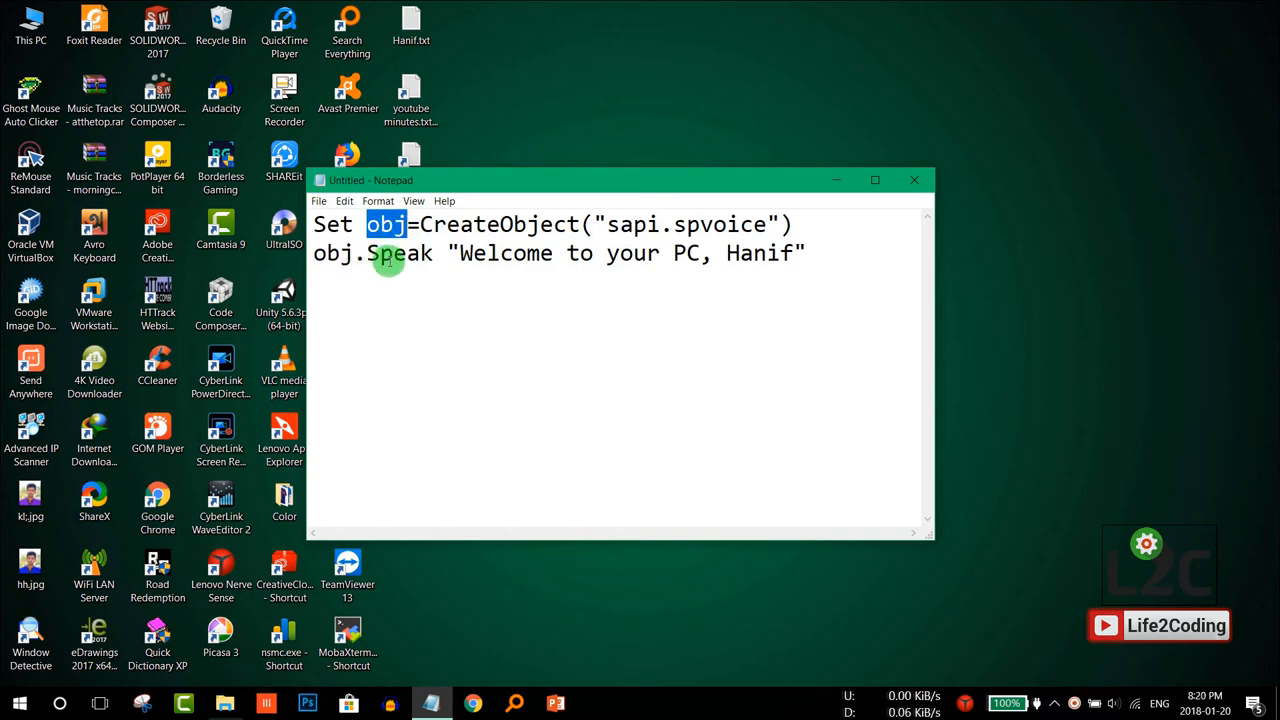
drag(450, 252, 800, 252)
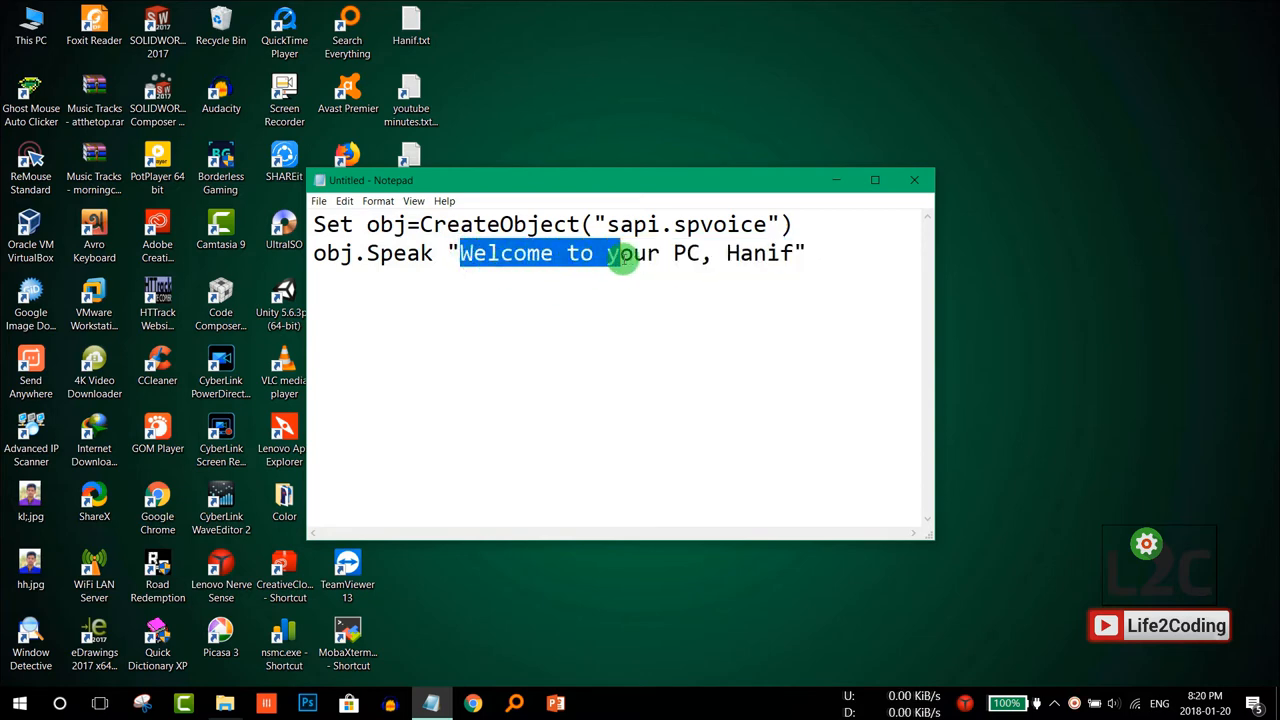
drag(600, 252, 700, 252)
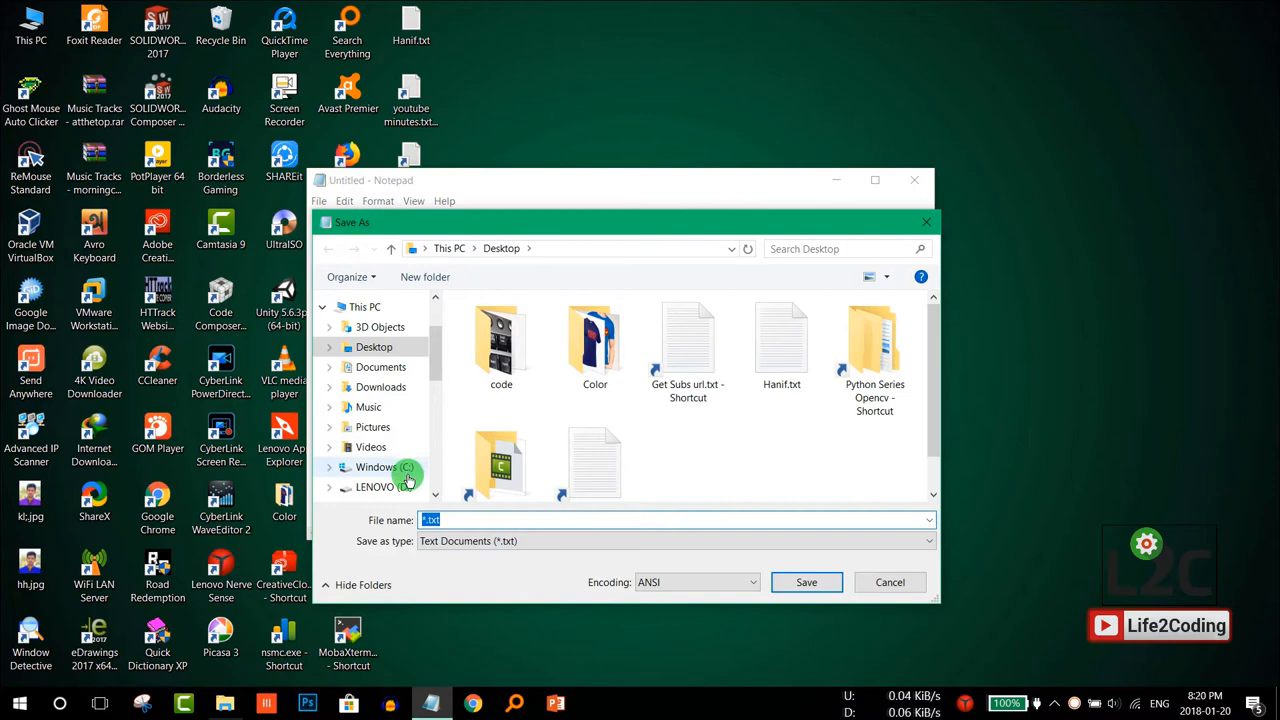
Save the script to the Desktop as greet.vbs with Save as type All Files (*.*).
click(676, 540)
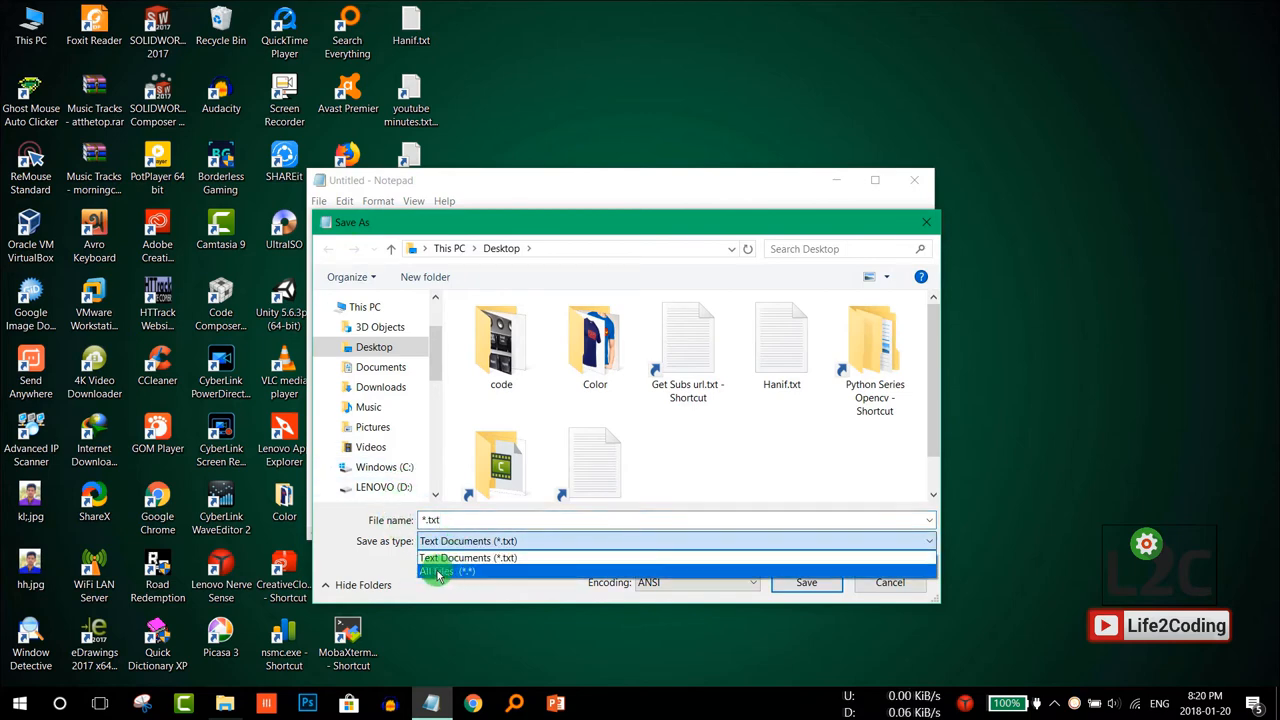
click(436, 572)
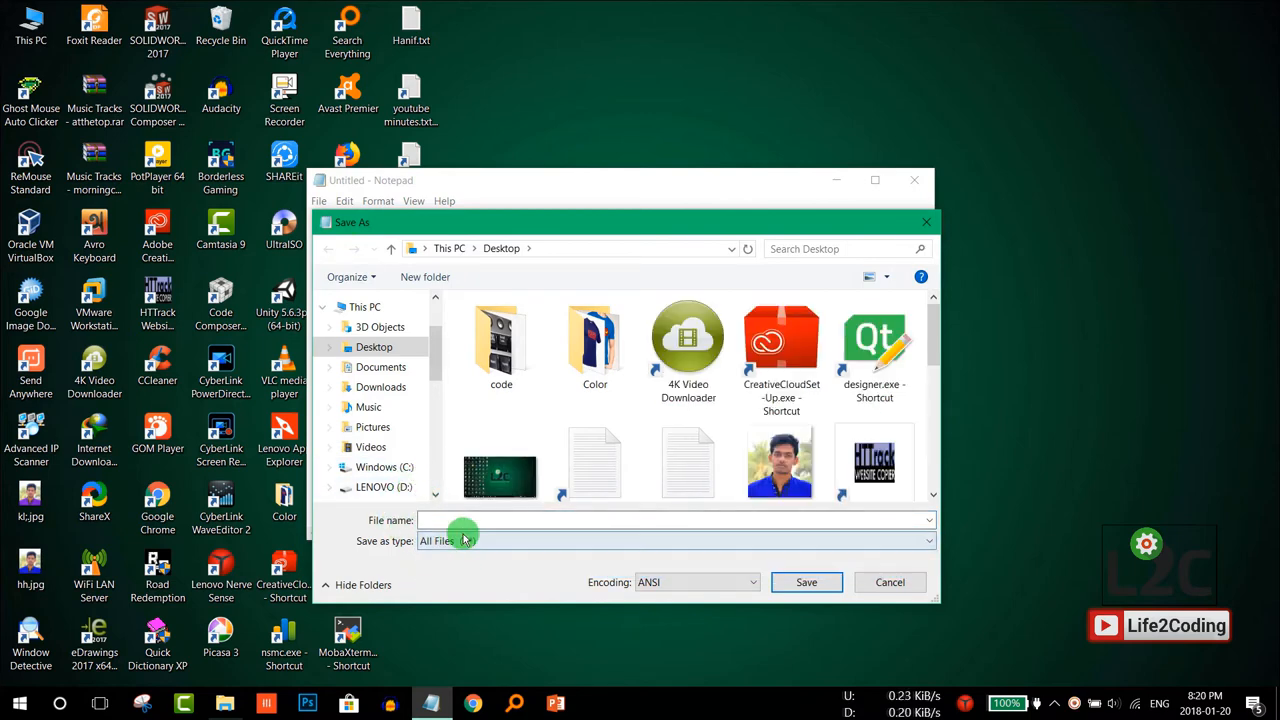
text(greet.)
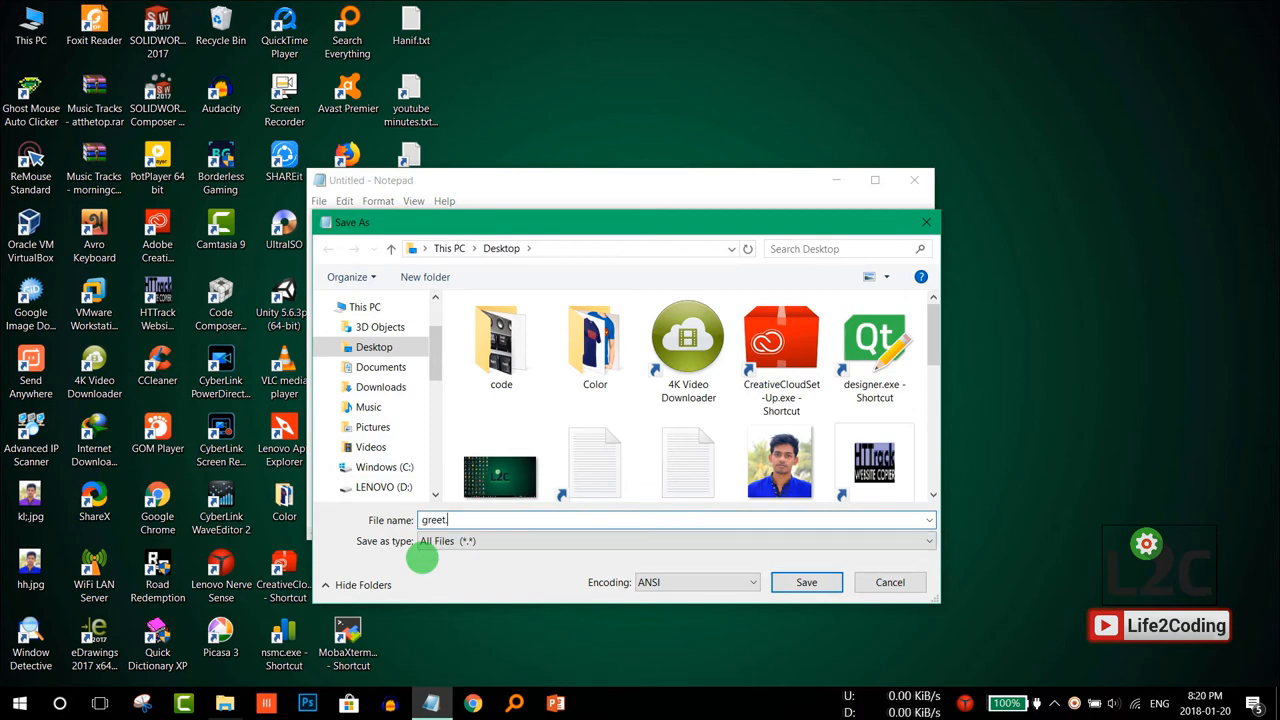
text(vb)
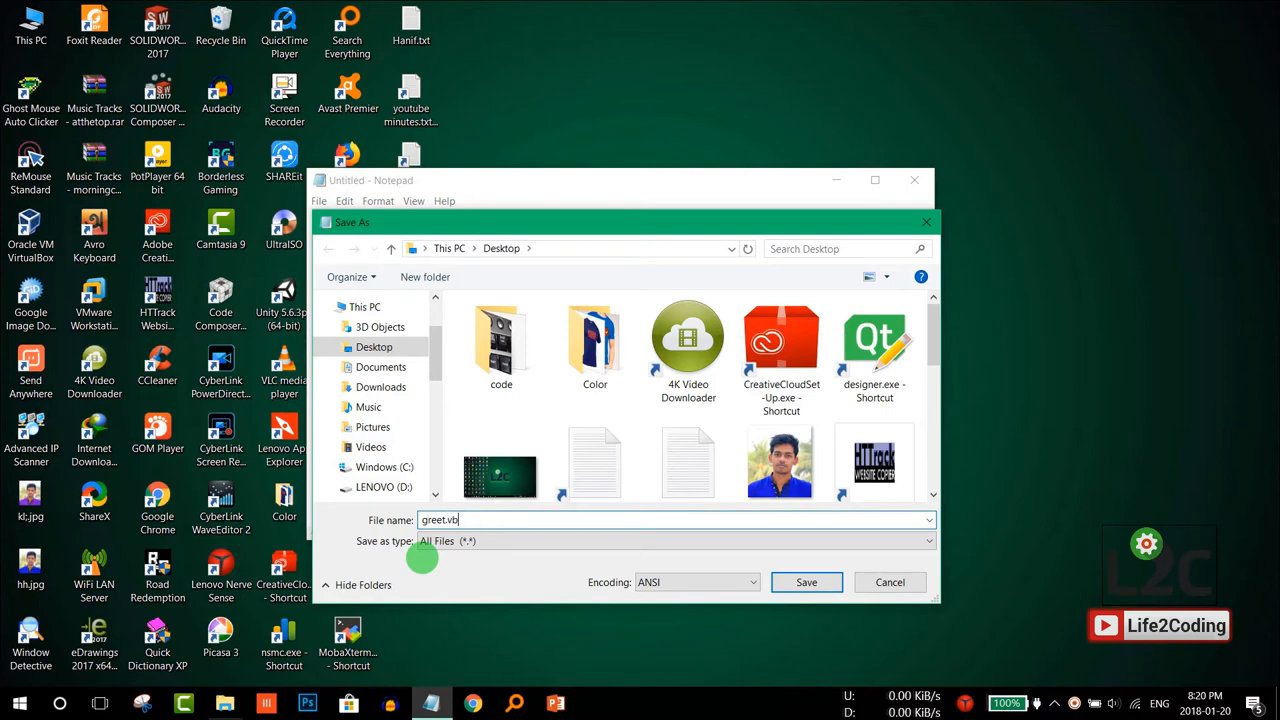
text(s)
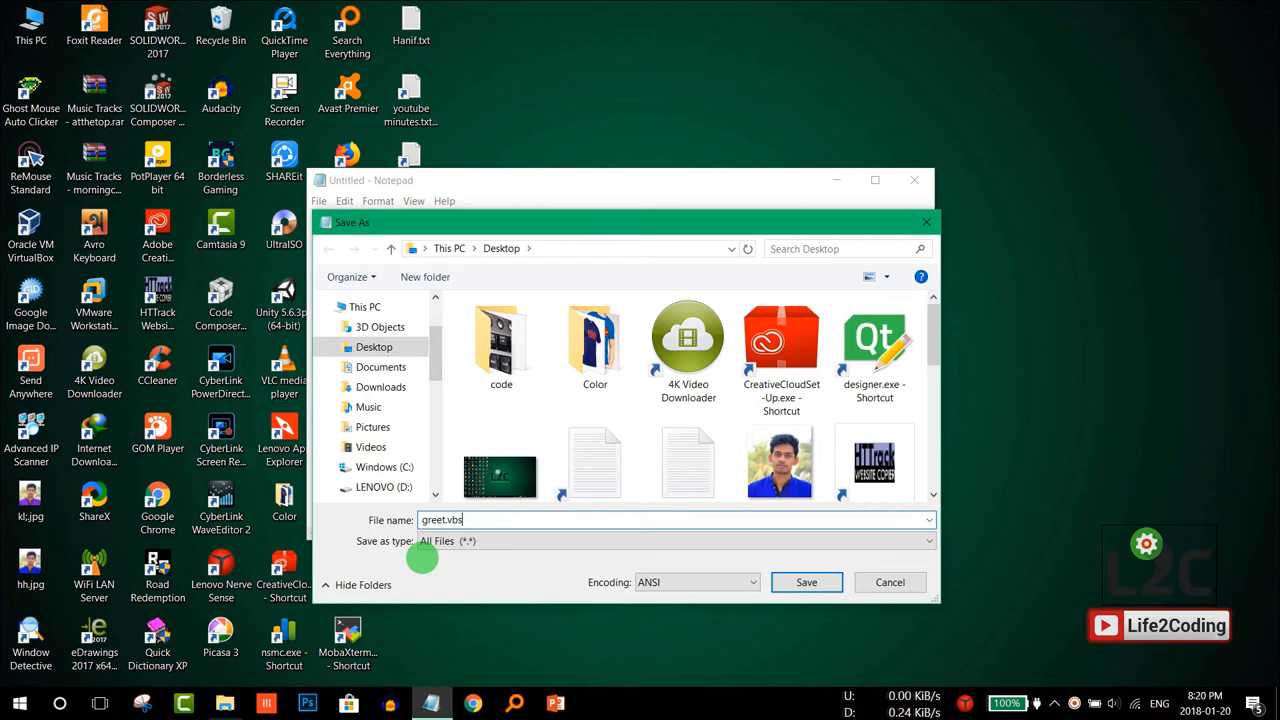
click(806, 582)
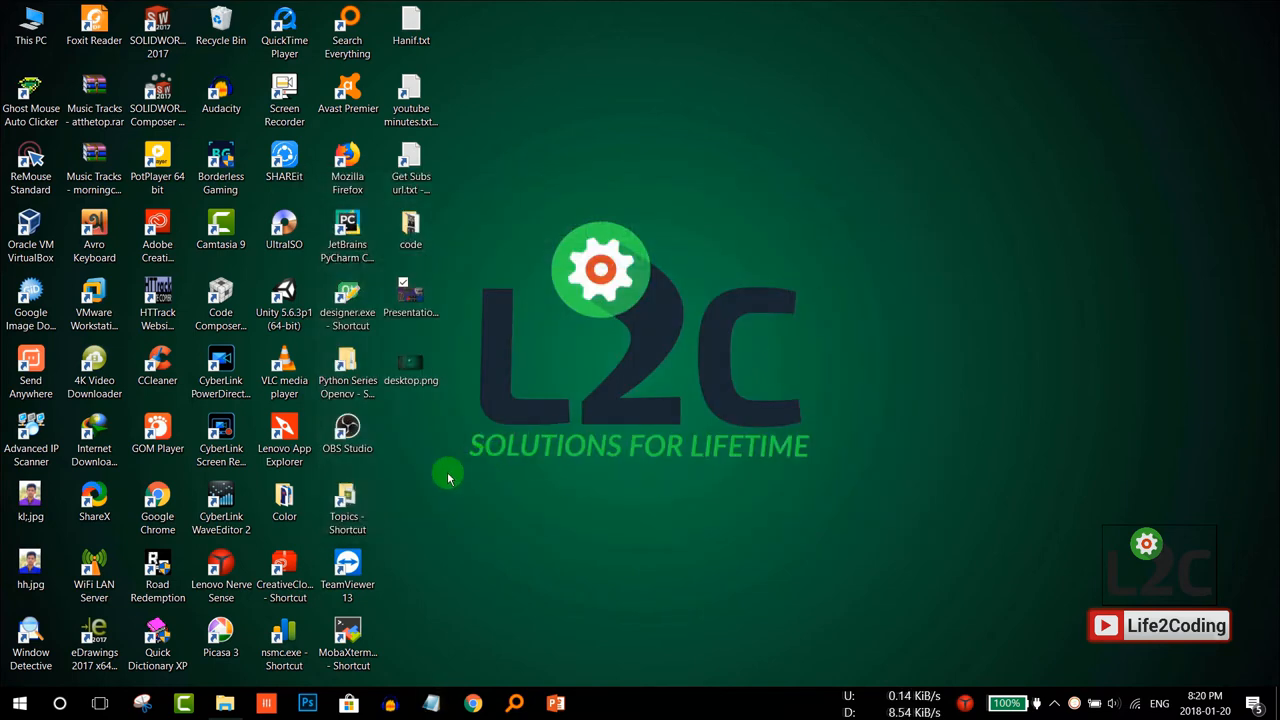
Select greet.vbs on the desktop to confirm it is a 75-byte VBScript file.
click(412, 436)
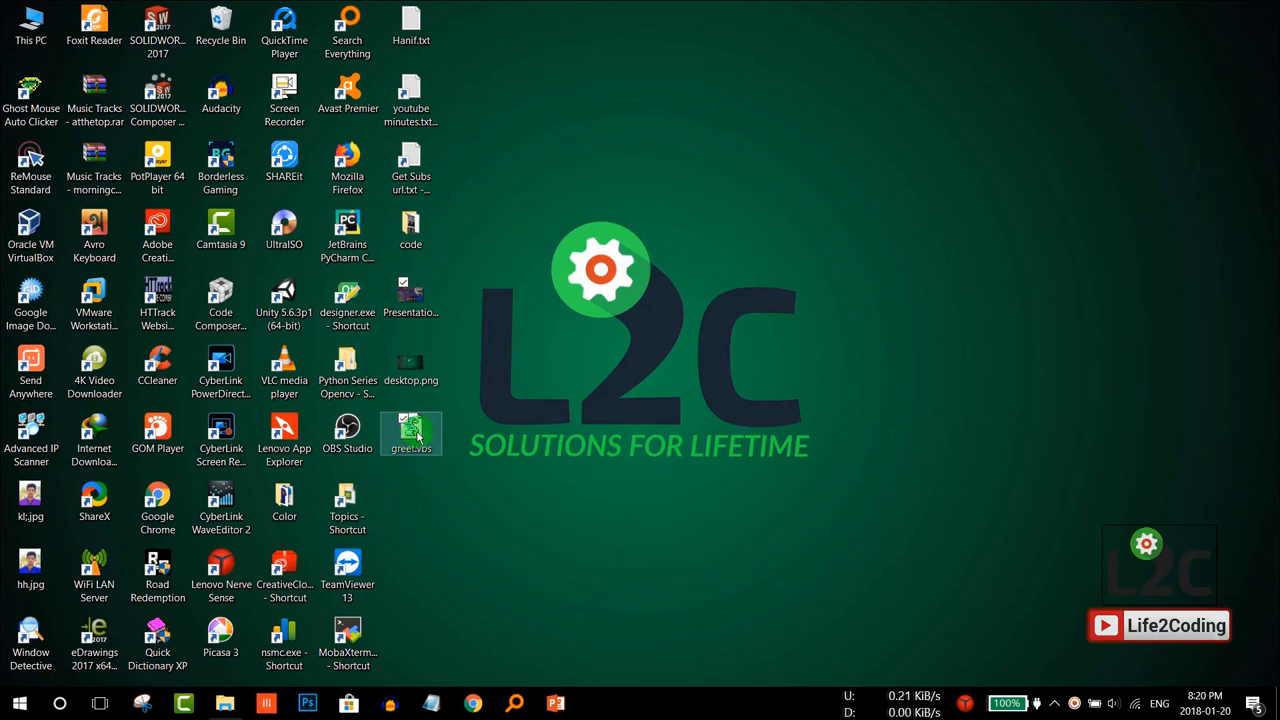
mouse_move(412, 430)
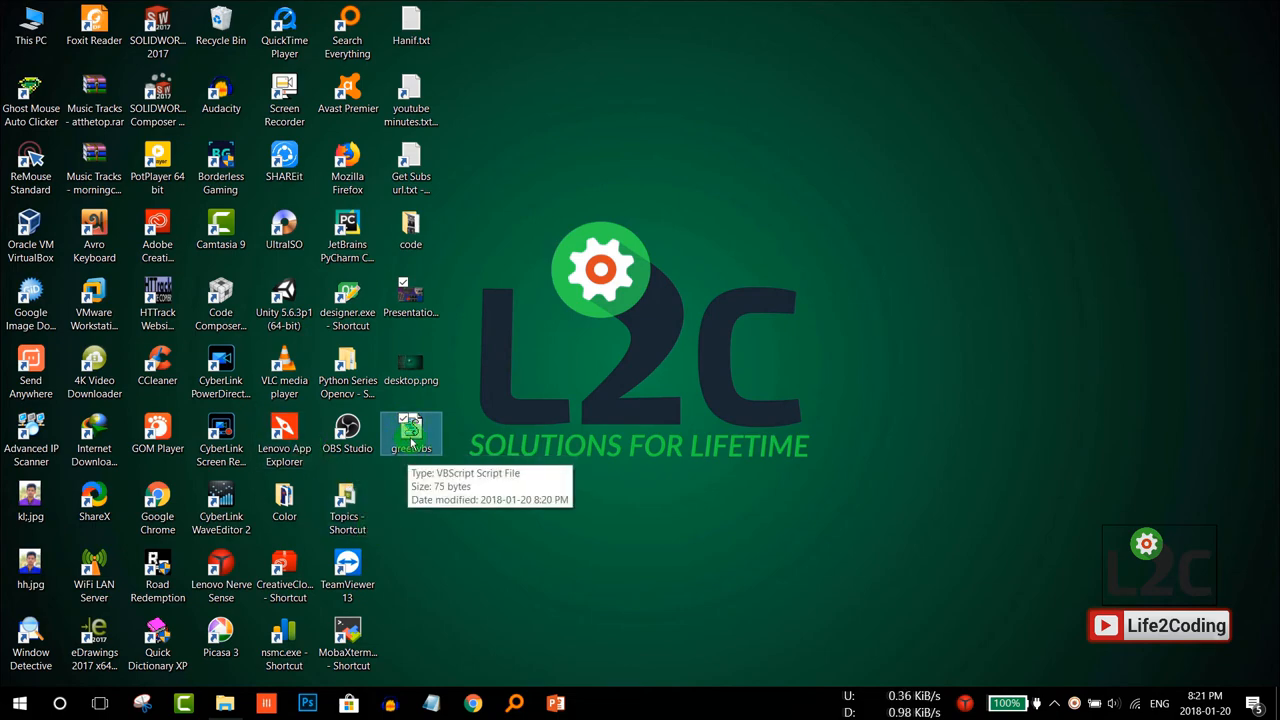
mouse_move(464, 552)
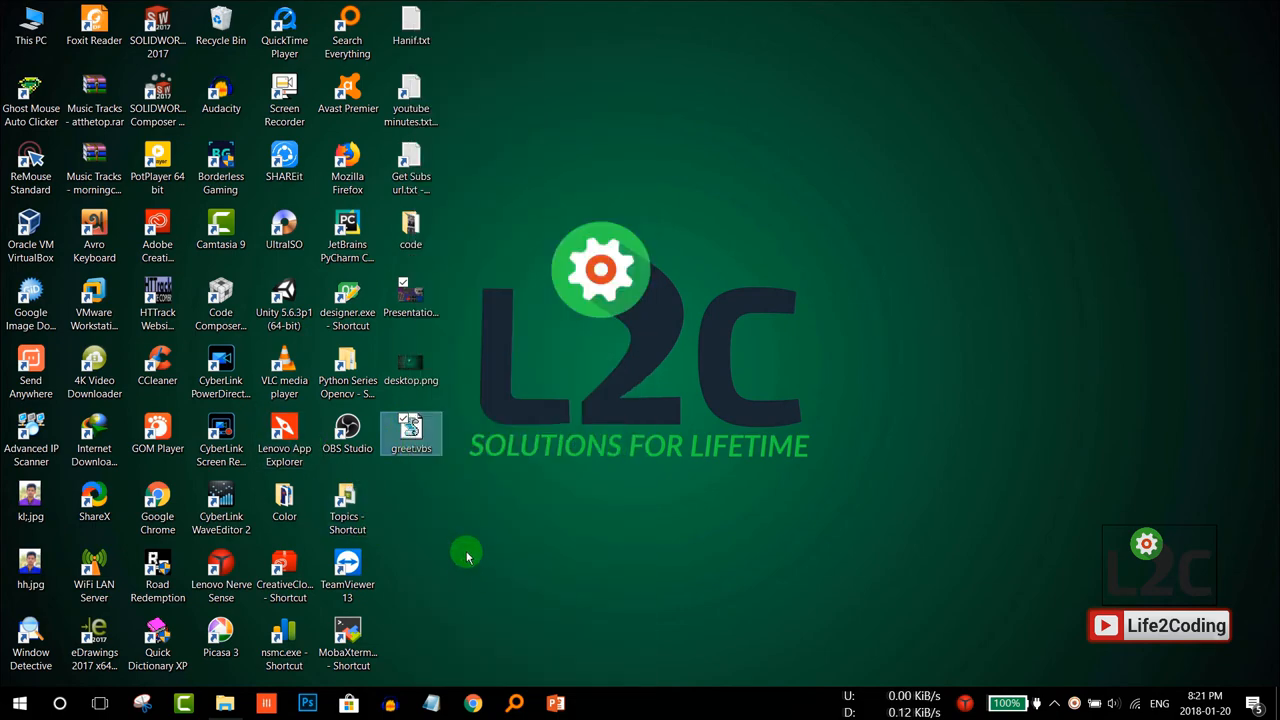
Run shell:startup from the Run dialog to open the user's Startup folder.
click(20, 704)
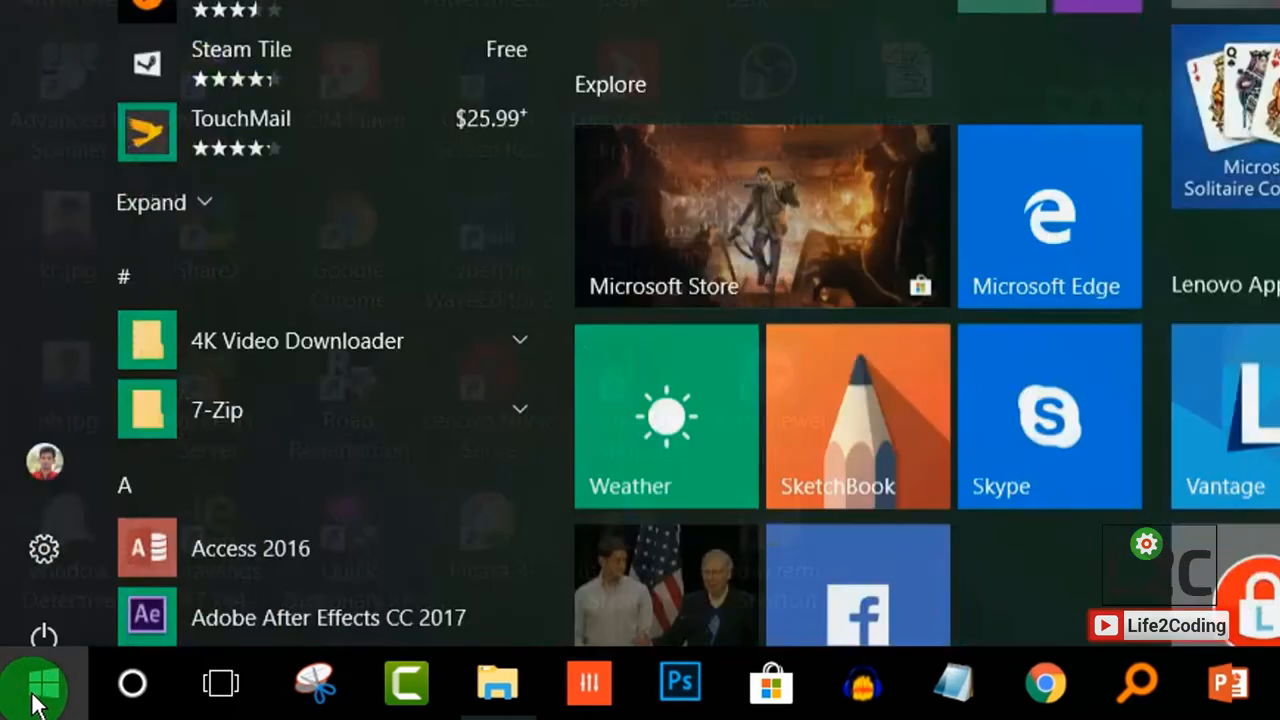
text(run)
text(sh)
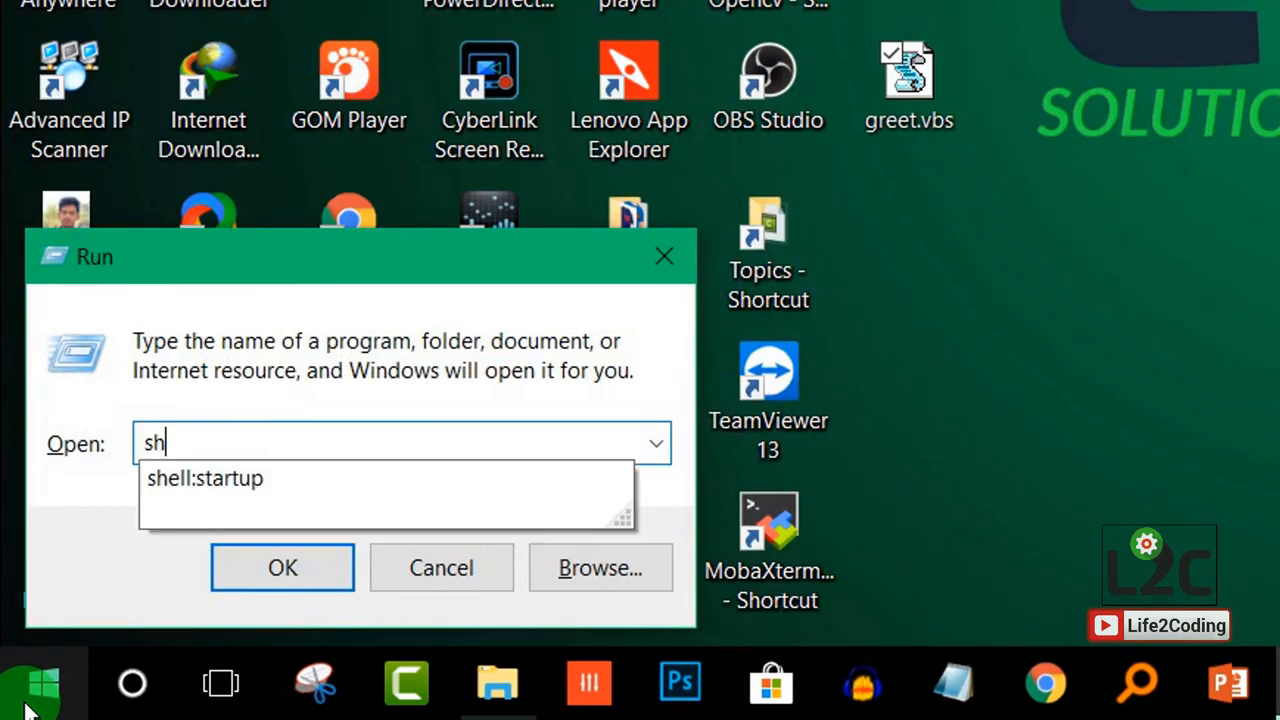
text(el)
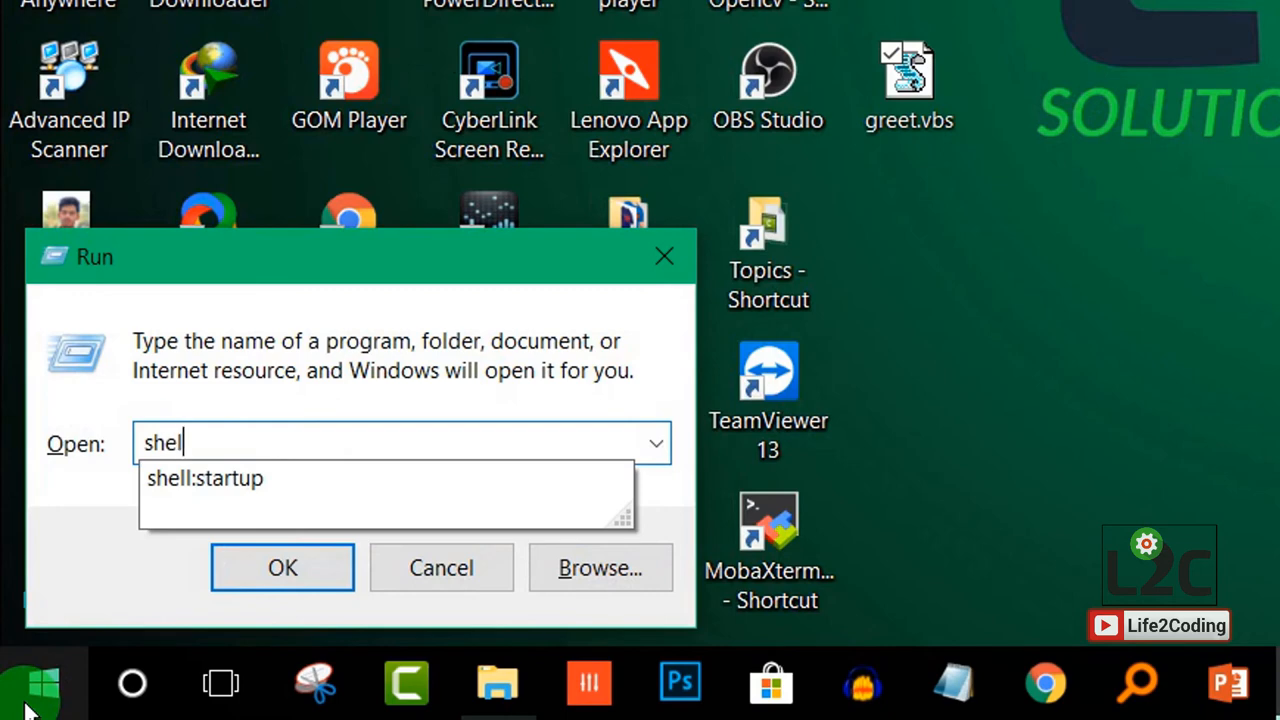
text(:startup)
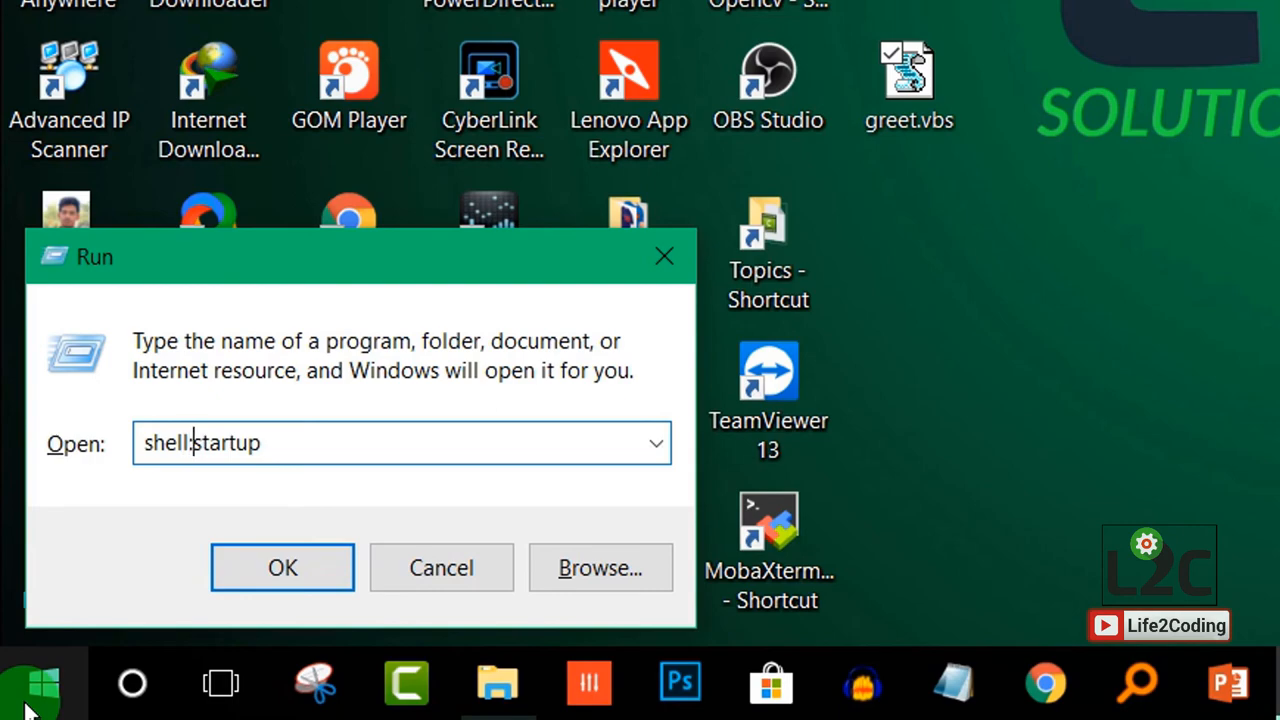
click(400, 444)
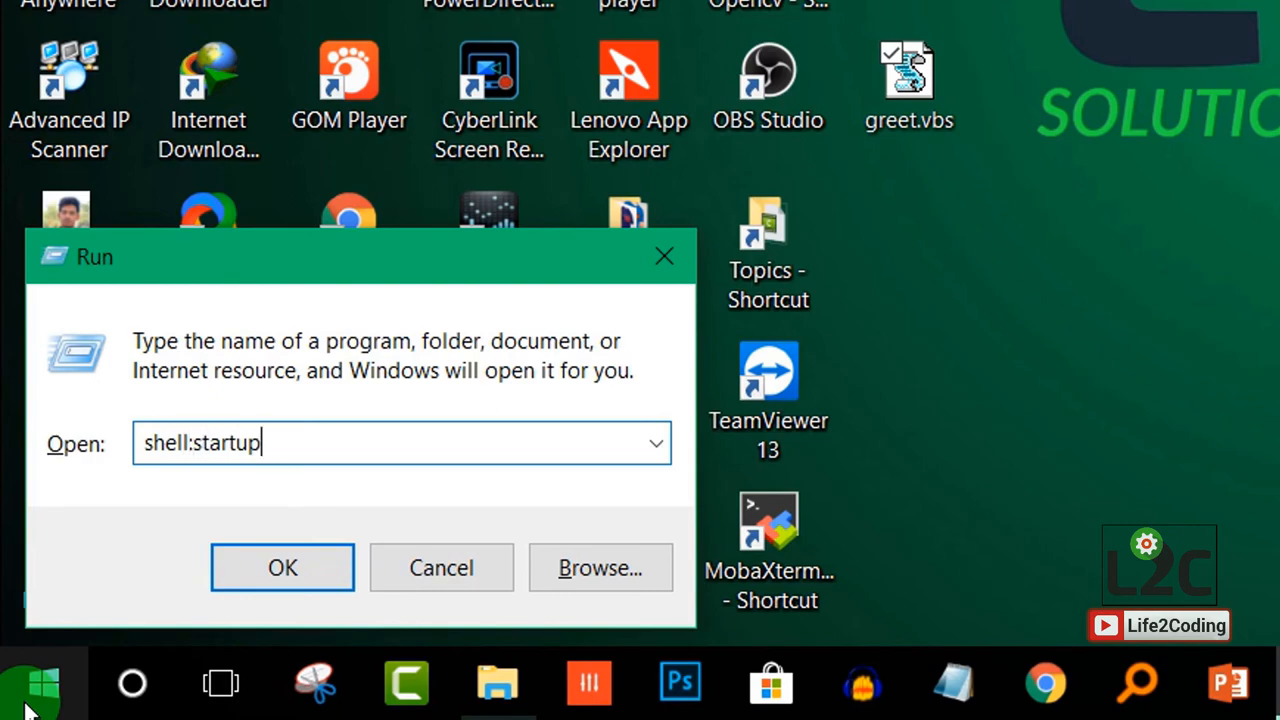
click(282, 568)
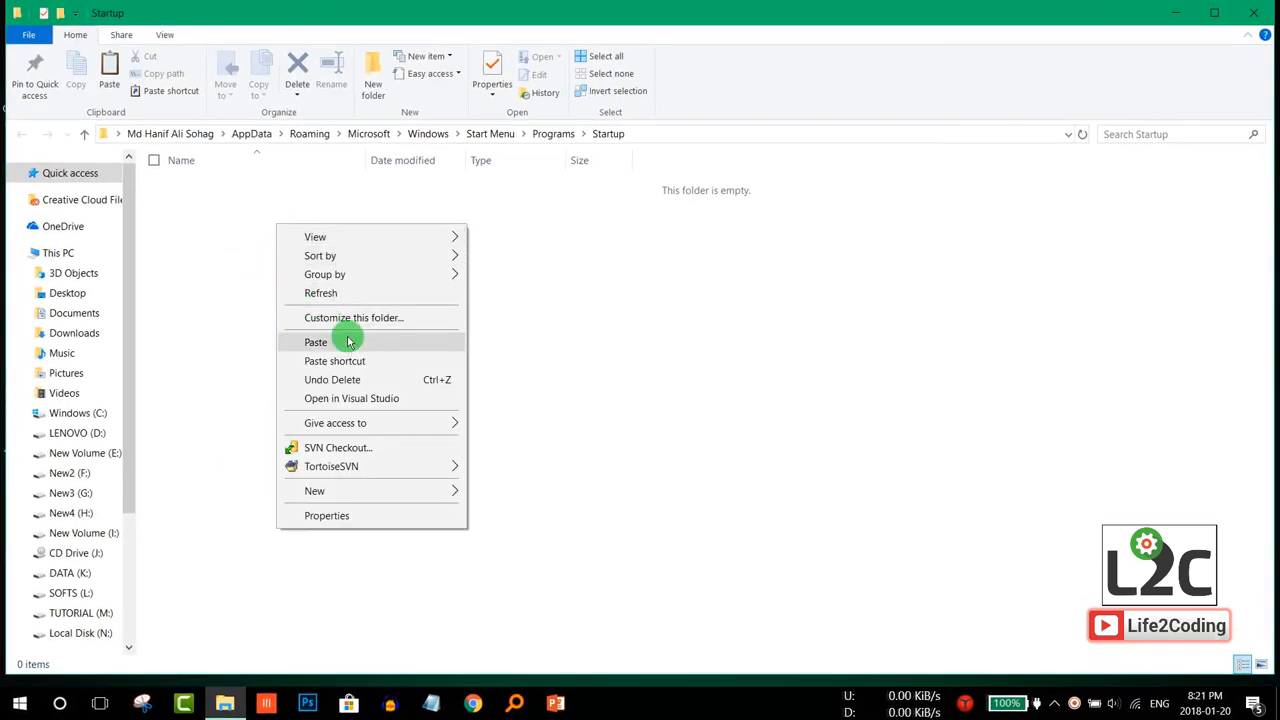
Paste greet.vbs into the Startup folder and close the Explorer window.
click(316, 342)
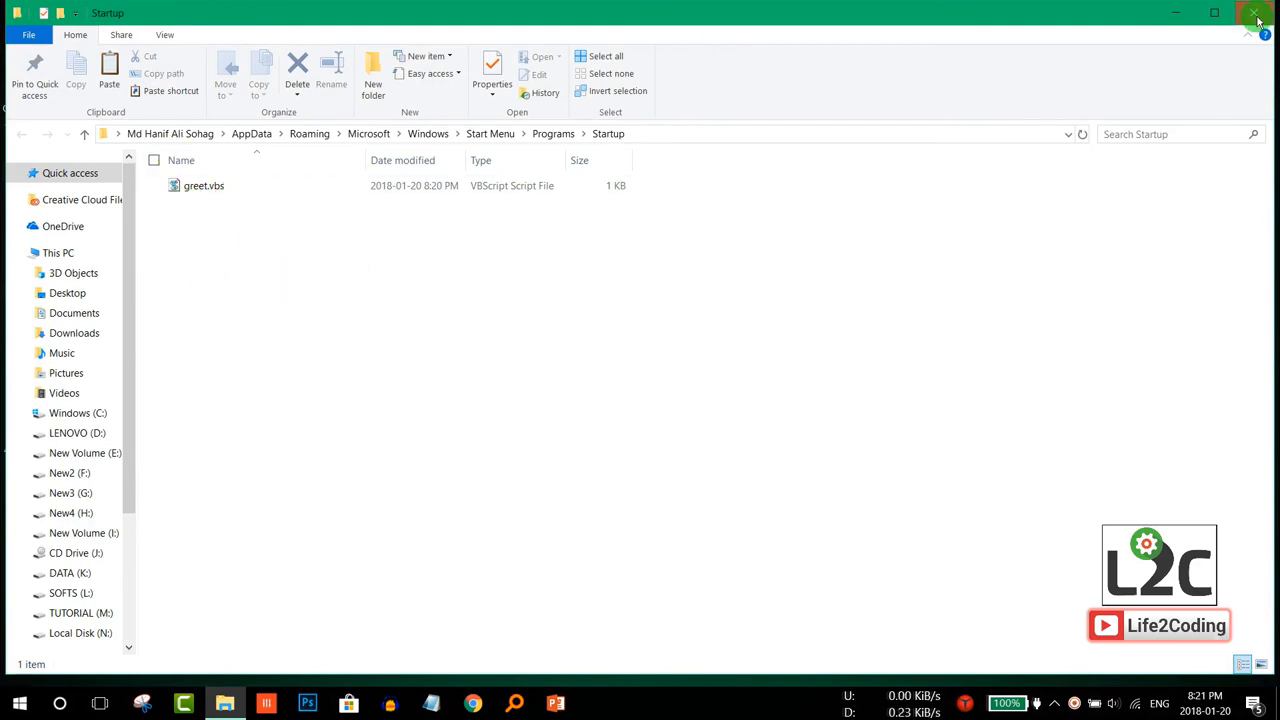
click(1258, 16)
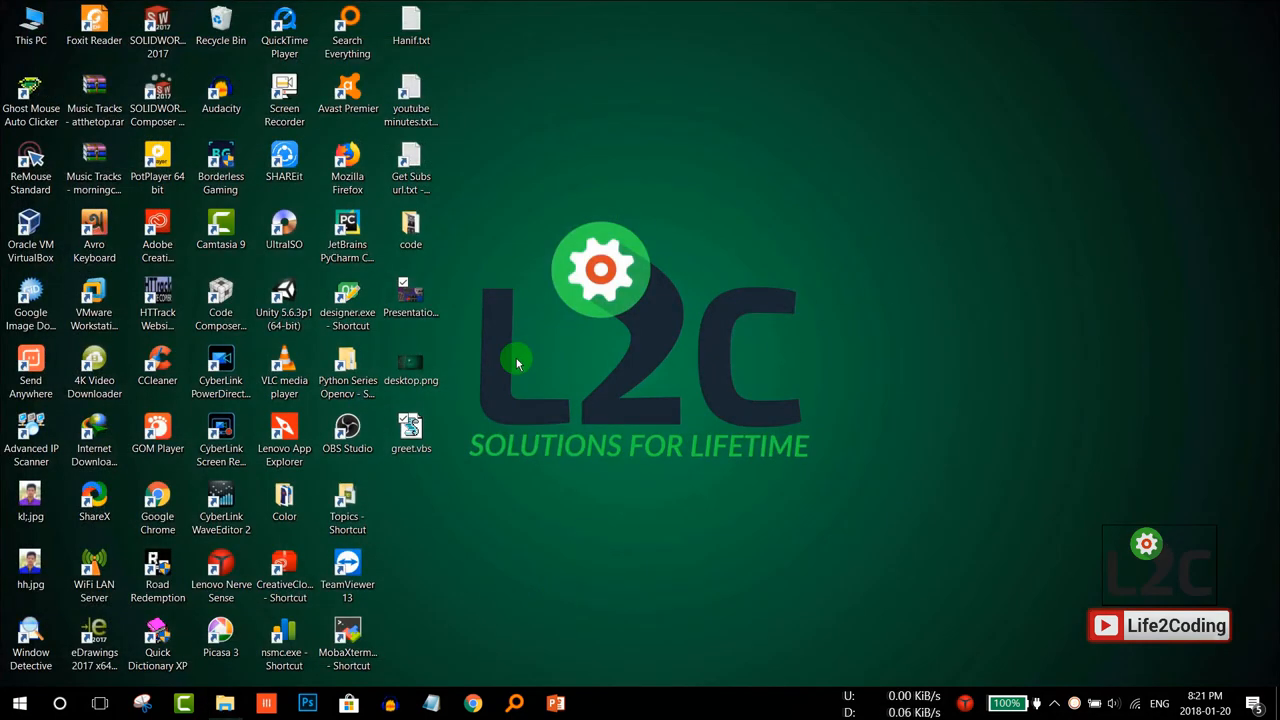
mouse_move(528, 412)
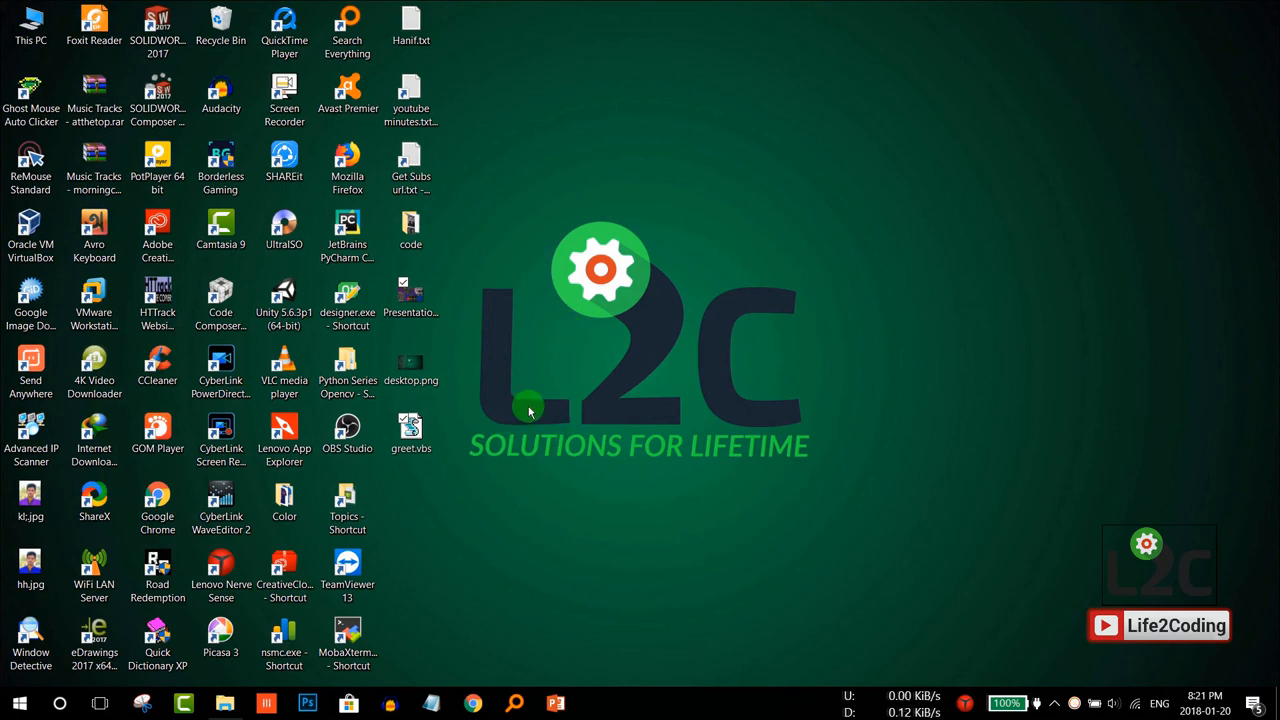
mouse_move(478, 432)
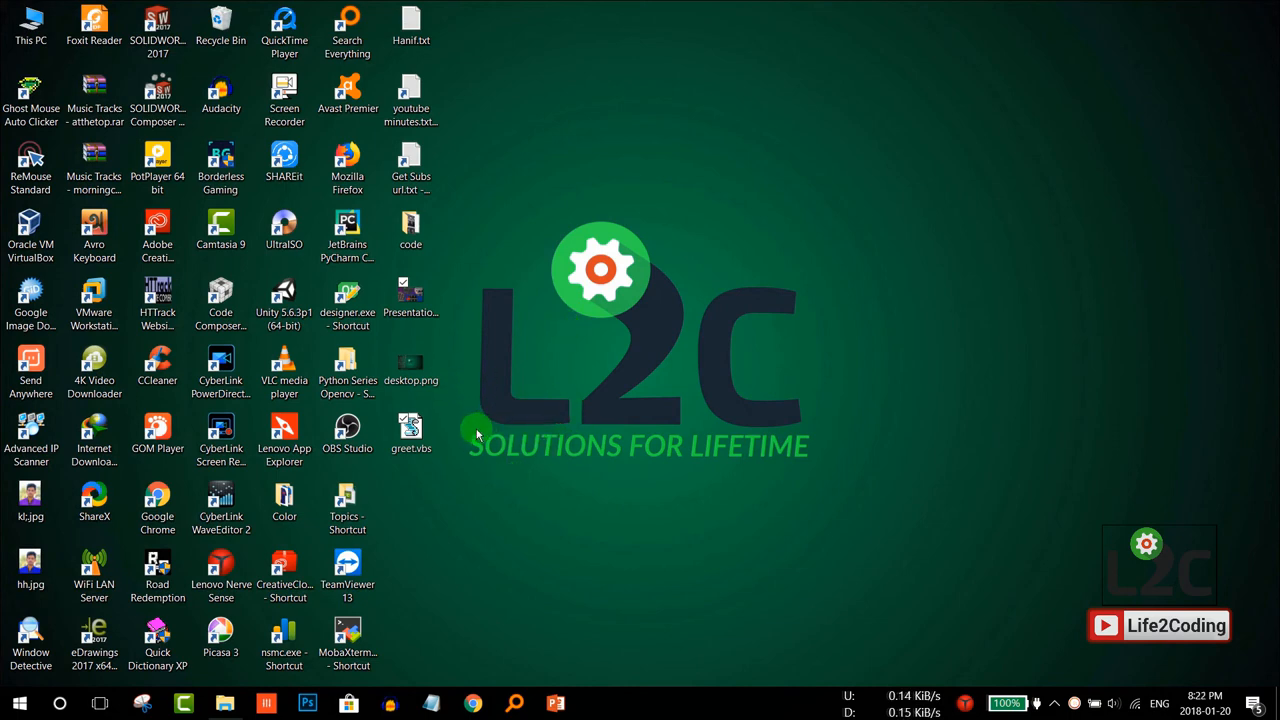